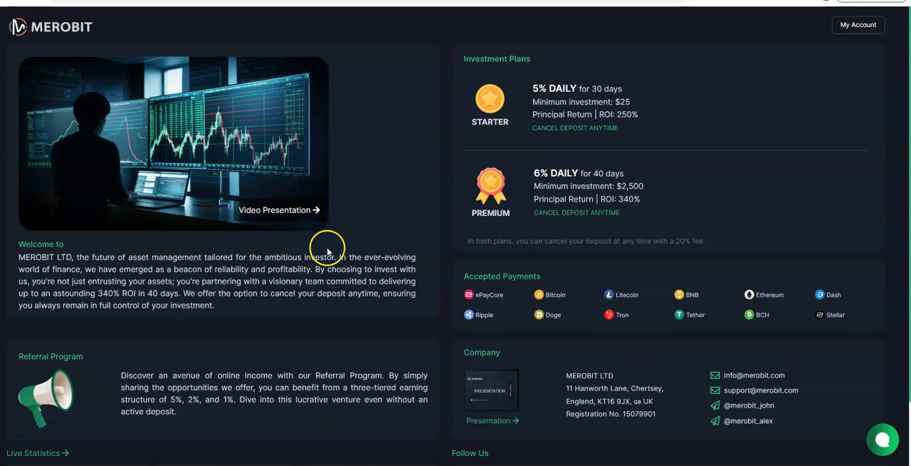
mouse_move(466, 266)
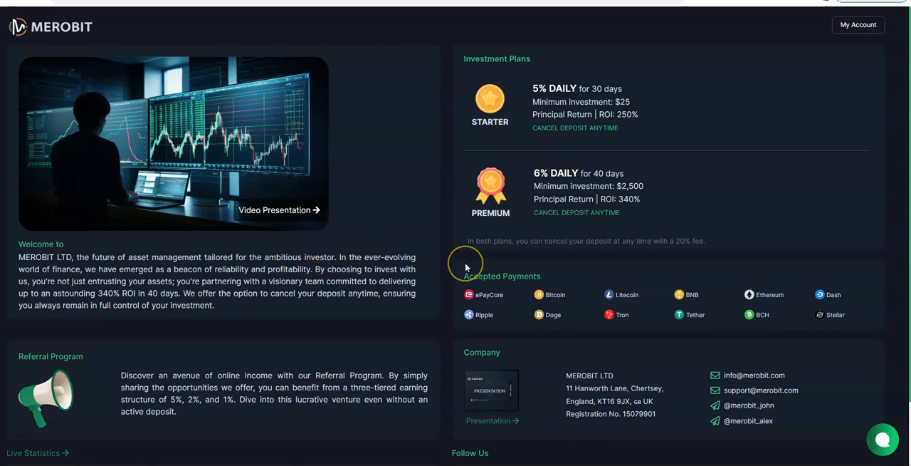
mouse_move(466, 267)
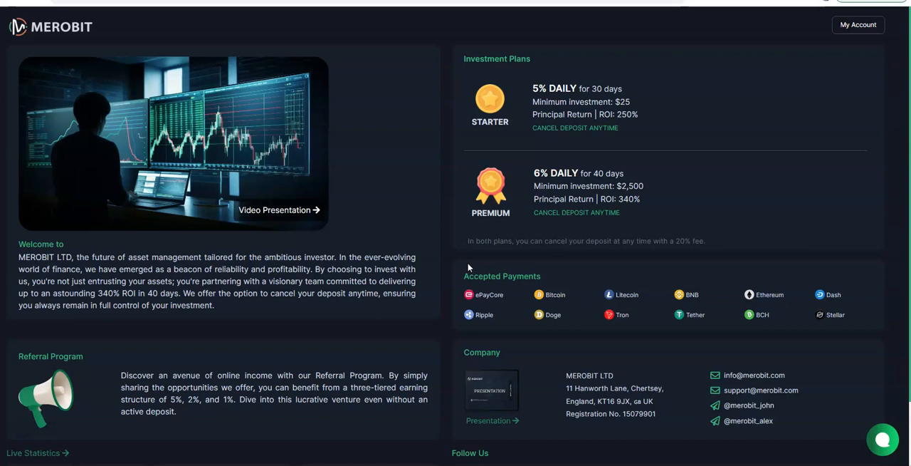
mouse_move(504, 140)
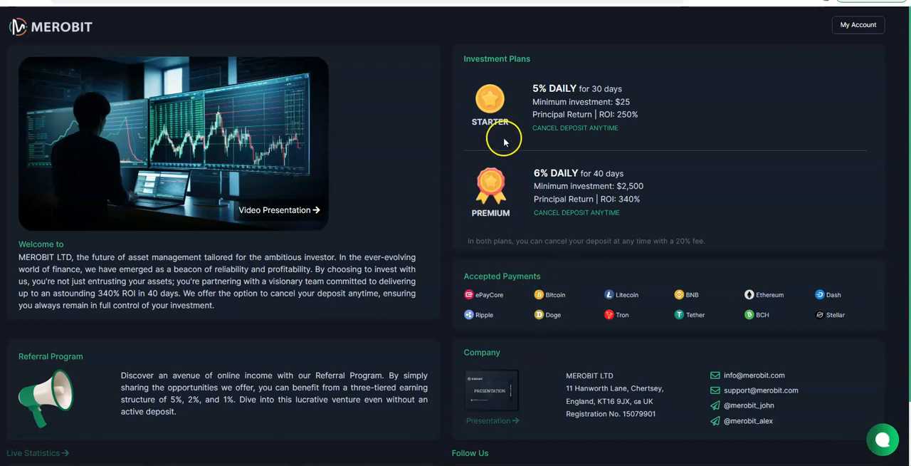
mouse_move(575, 102)
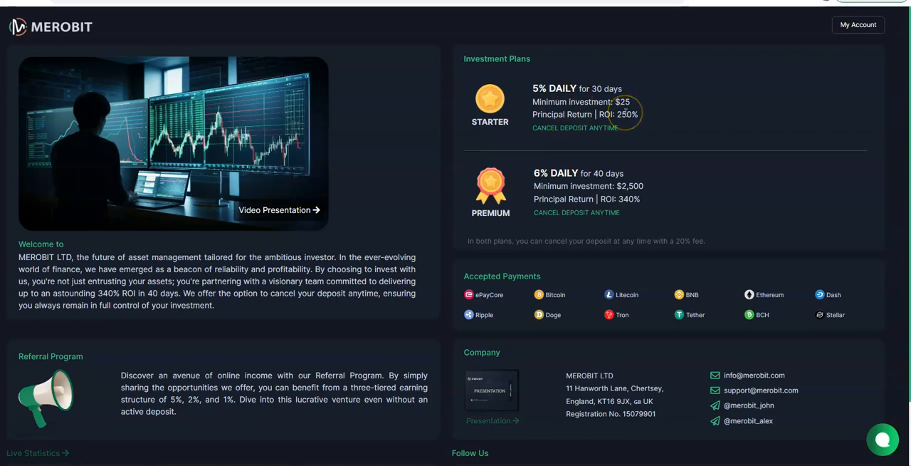
mouse_move(628, 147)
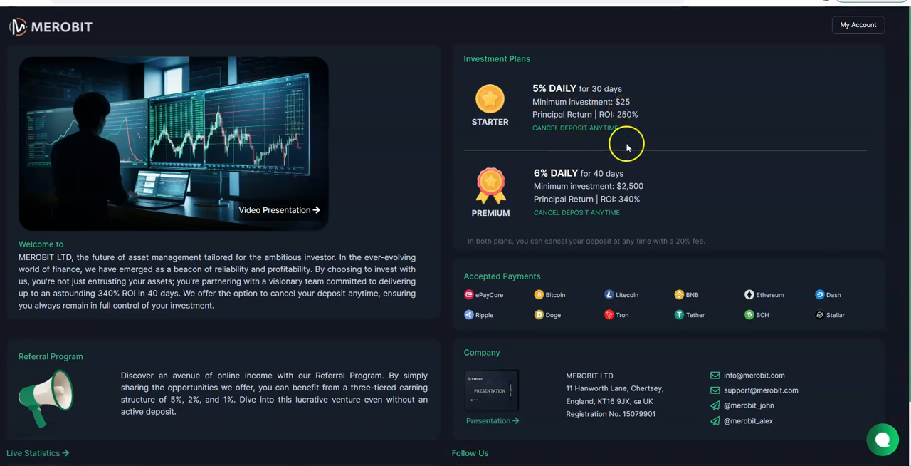
mouse_move(541, 184)
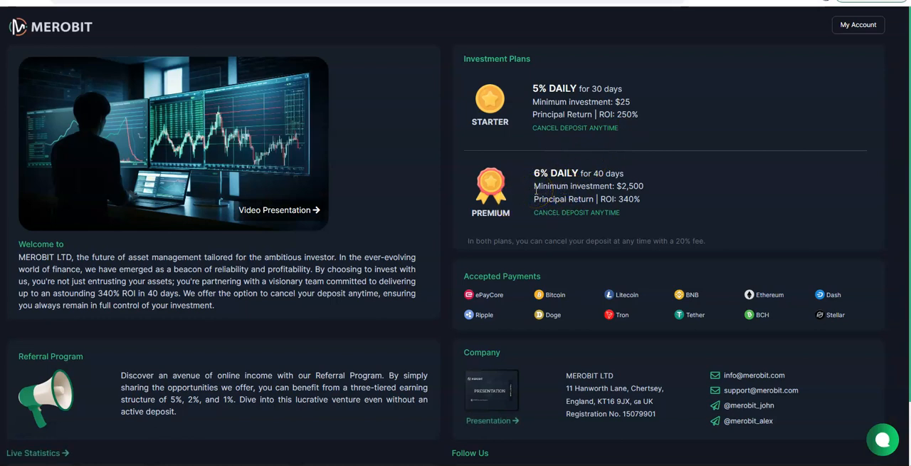
mouse_move(708, 131)
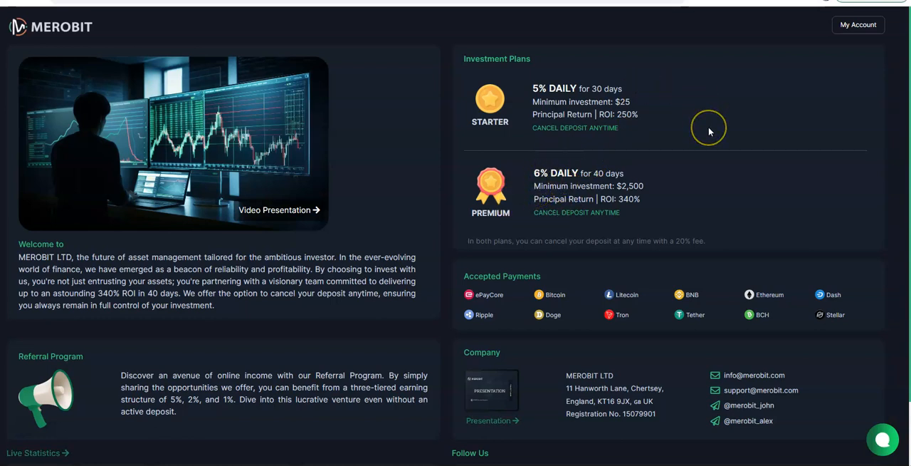
mouse_move(709, 132)
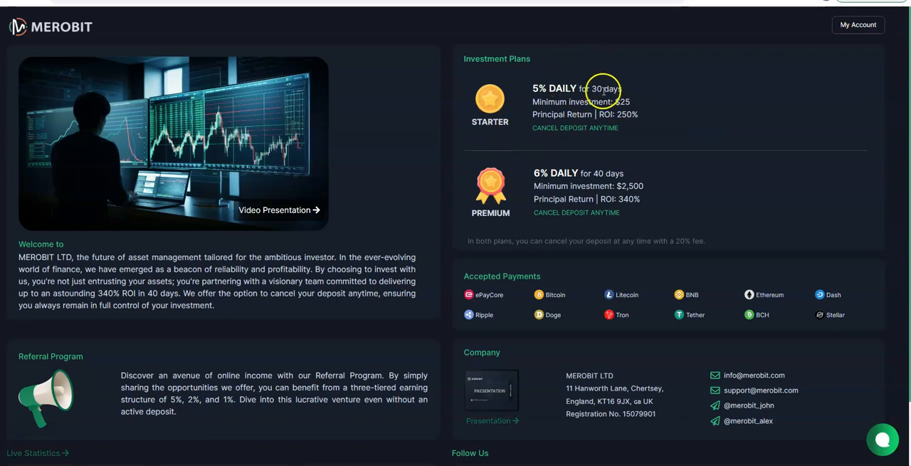
Scroll down the homepage to the Live Statistics bar, Follow Us links and copyright footer
scroll("down", 3)
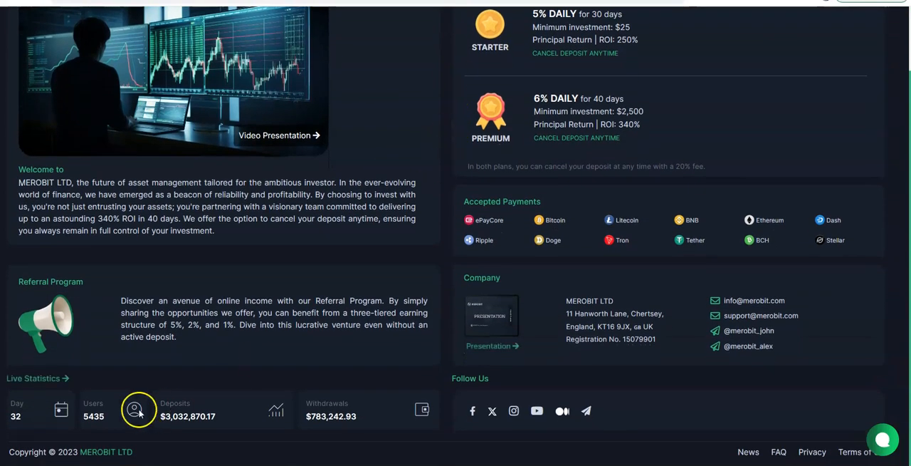
mouse_move(201, 405)
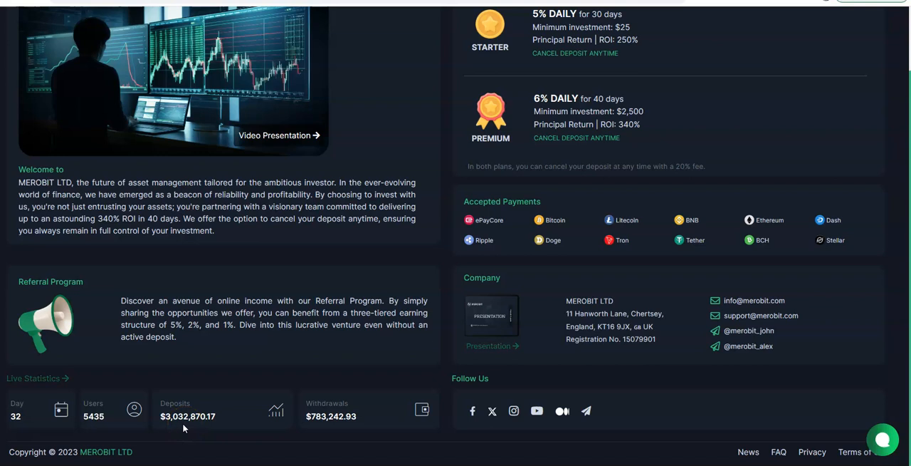
mouse_move(315, 428)
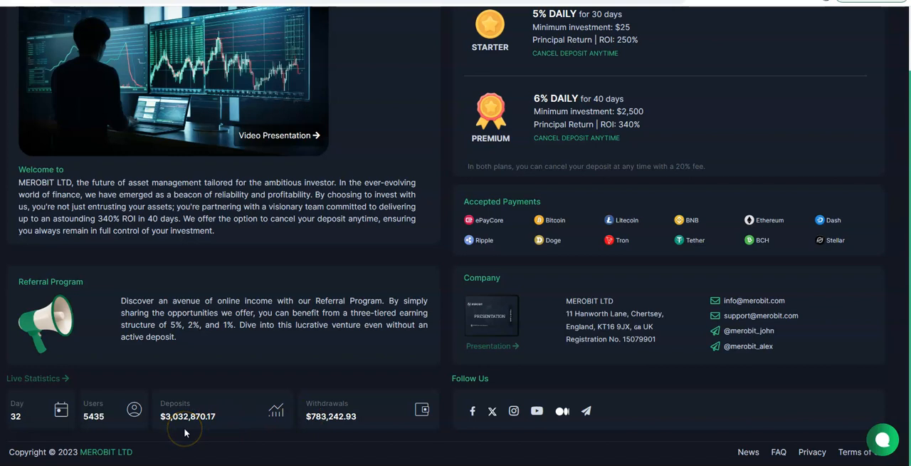
mouse_move(238, 424)
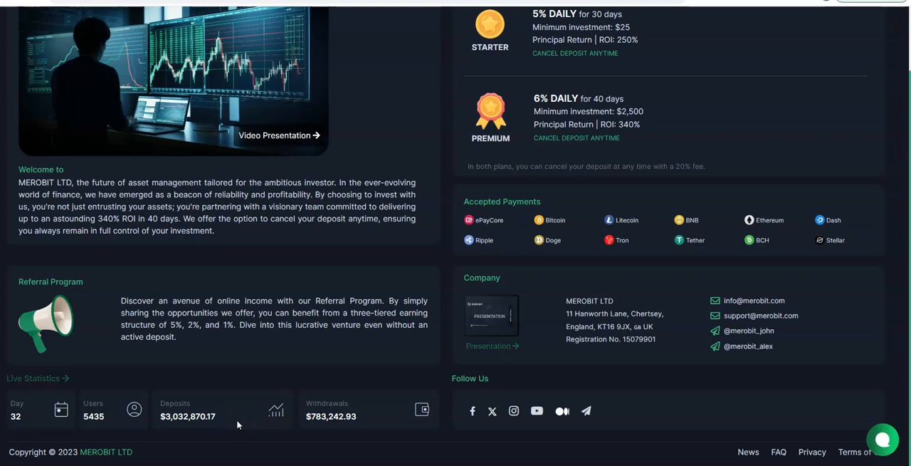
mouse_move(451, 307)
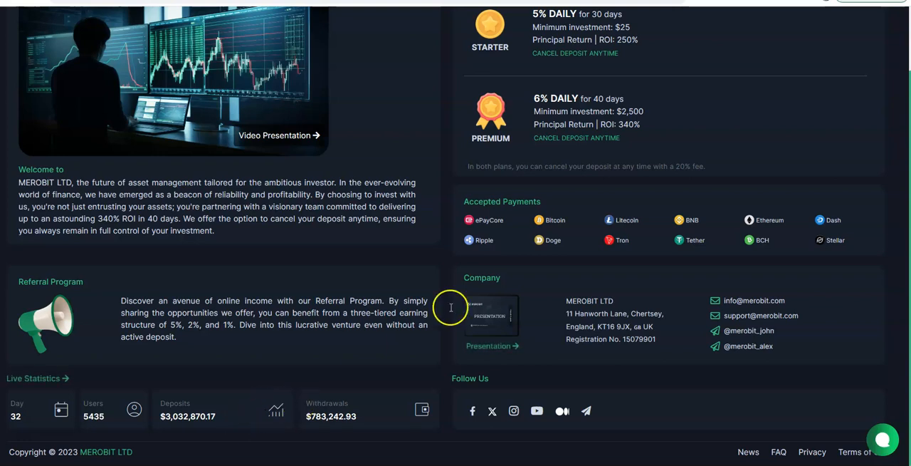
mouse_move(675, 111)
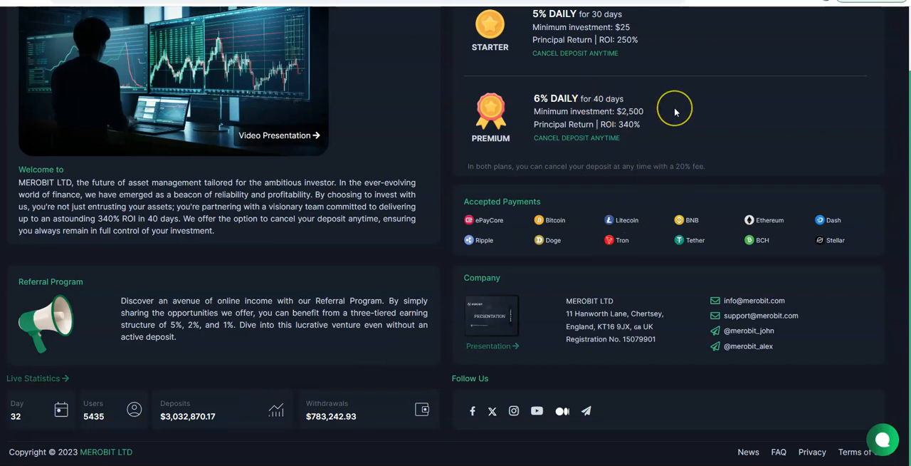
mouse_move(675, 112)
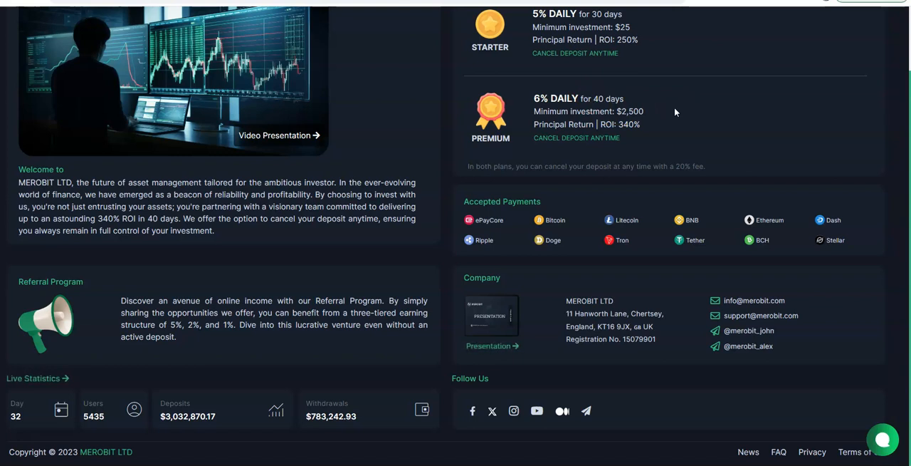
mouse_move(702, 157)
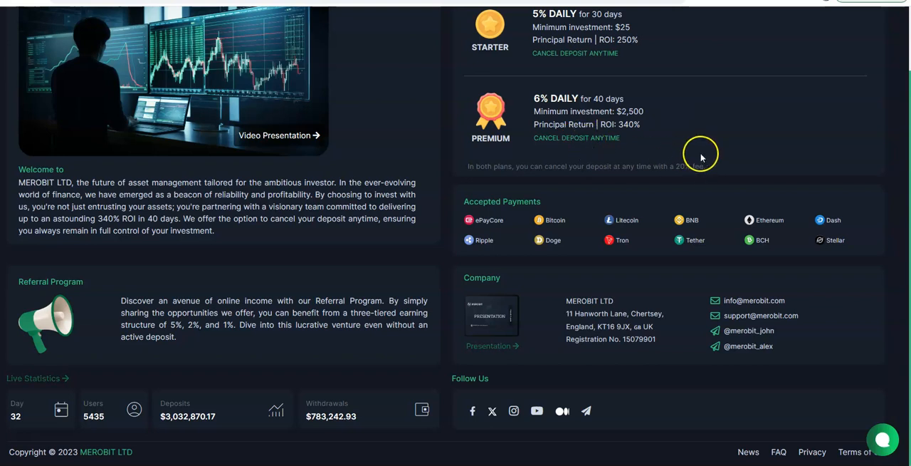
scroll("up", 3)
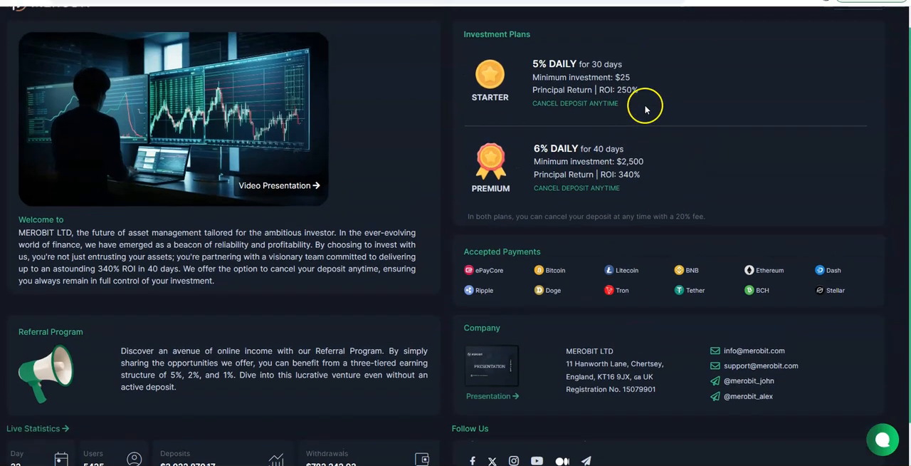
mouse_move(619, 76)
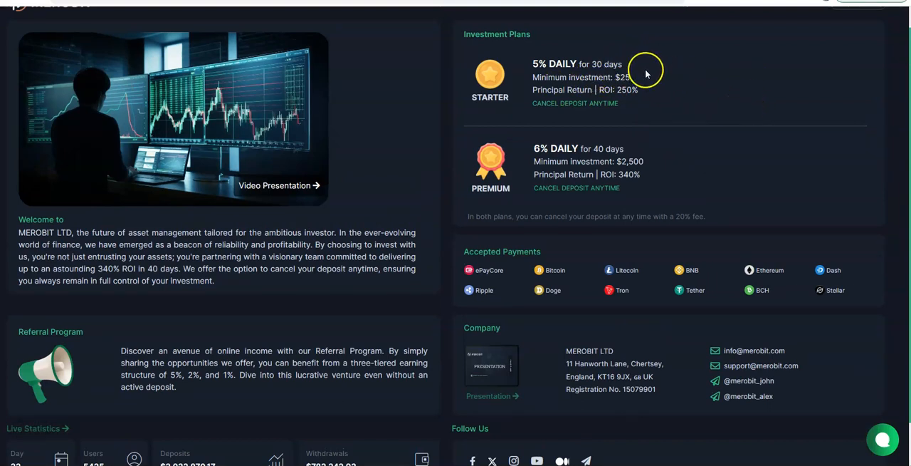
mouse_move(745, 105)
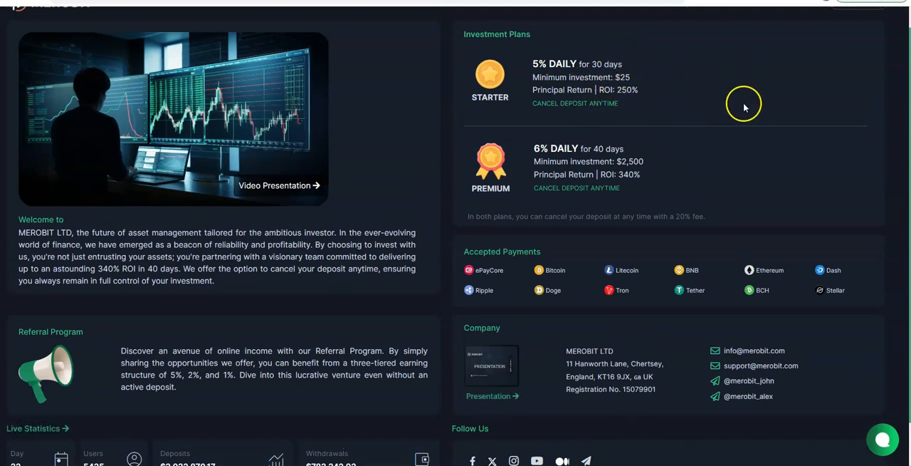
mouse_move(444, 107)
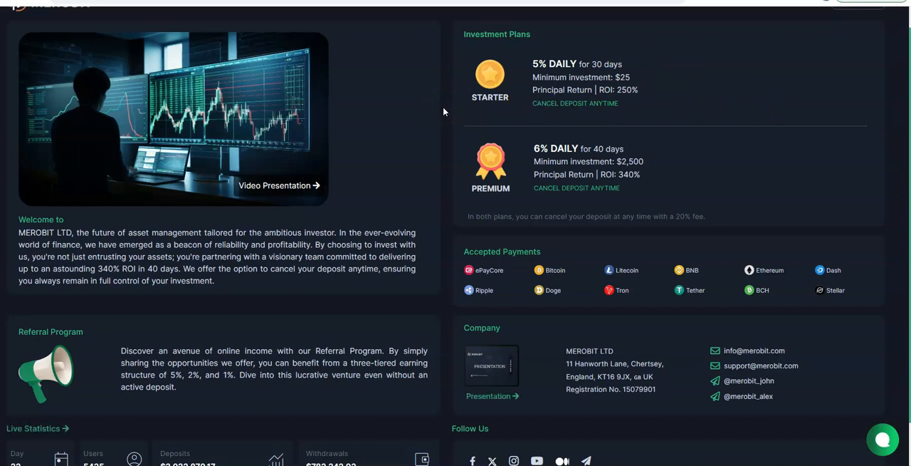
mouse_move(858, 160)
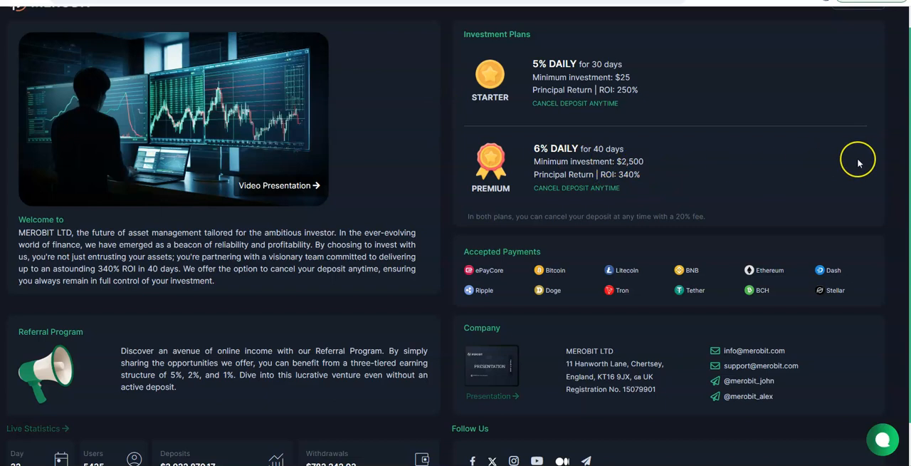
mouse_move(860, 162)
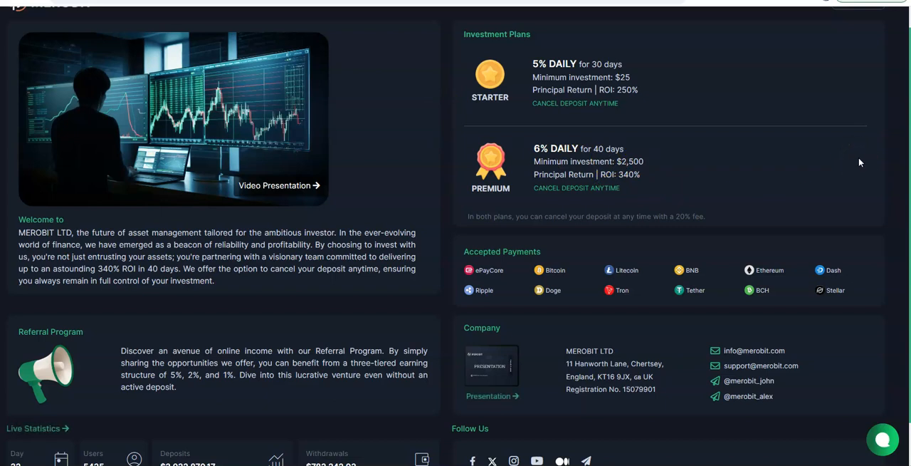
mouse_move(655, 177)
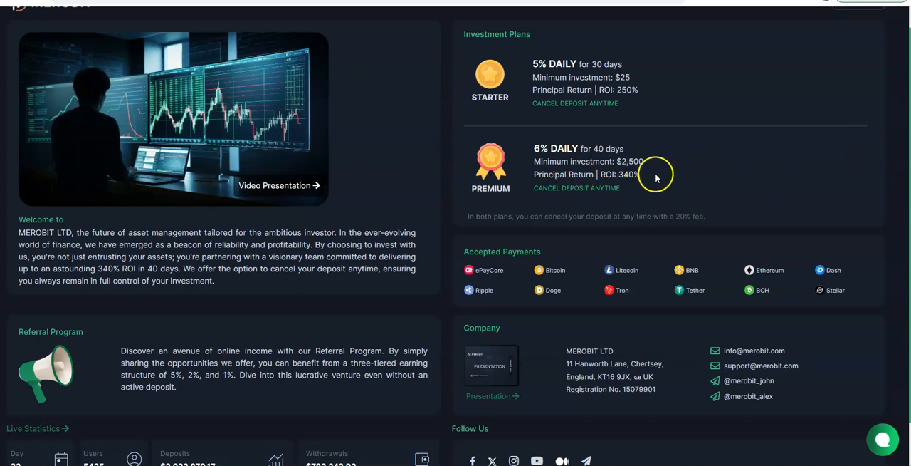
mouse_move(707, 159)
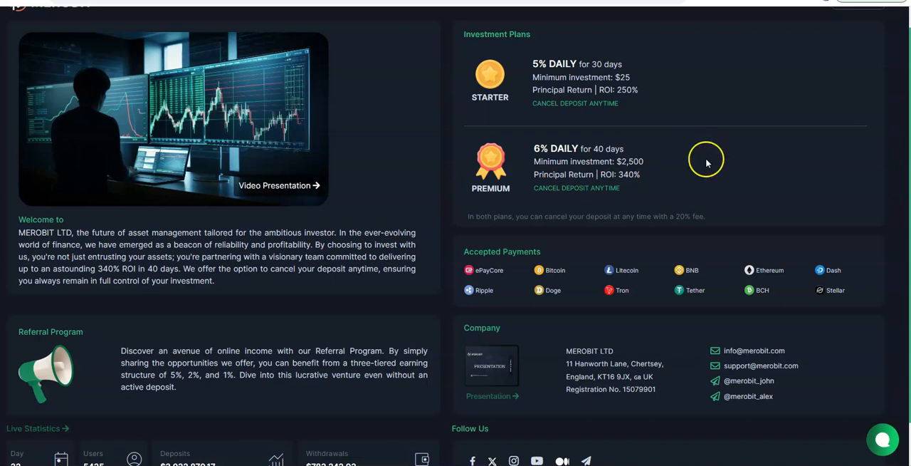
mouse_move(714, 169)
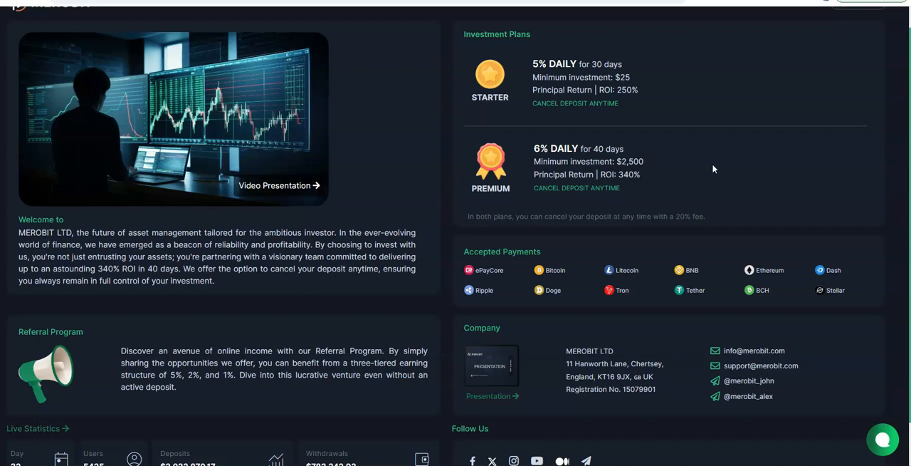
mouse_move(751, 208)
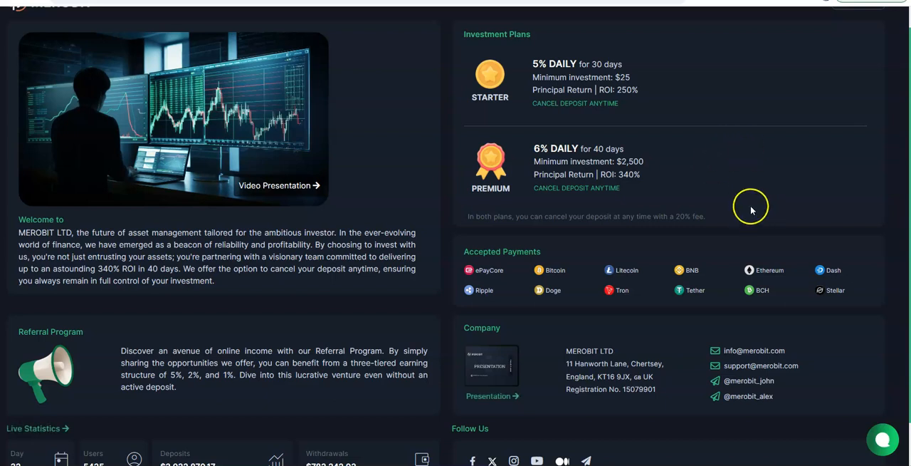
scroll("down", 3)
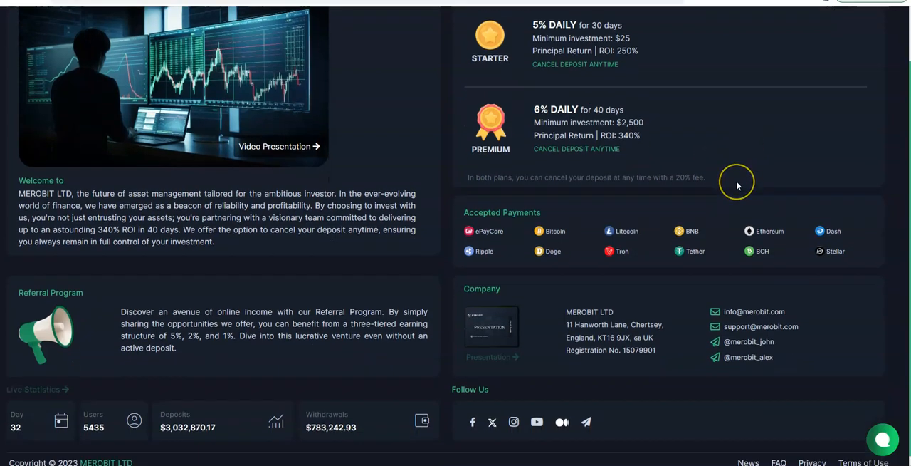
scroll("down", 3)
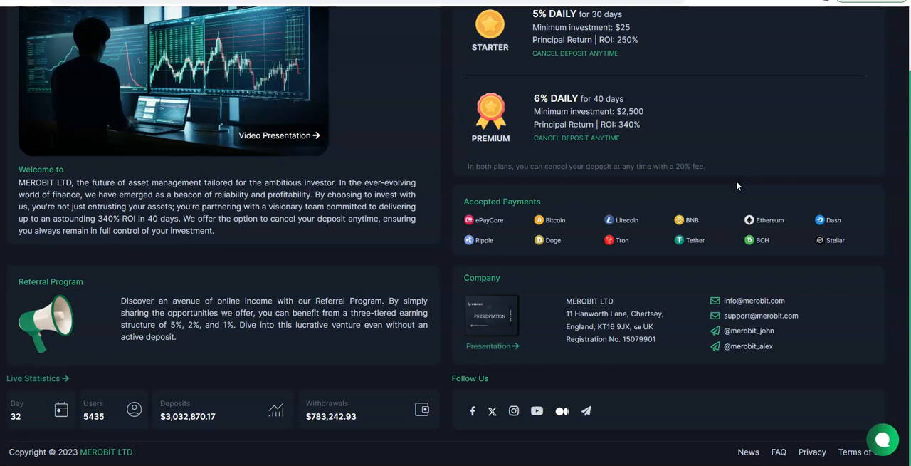
scroll("up", 3)
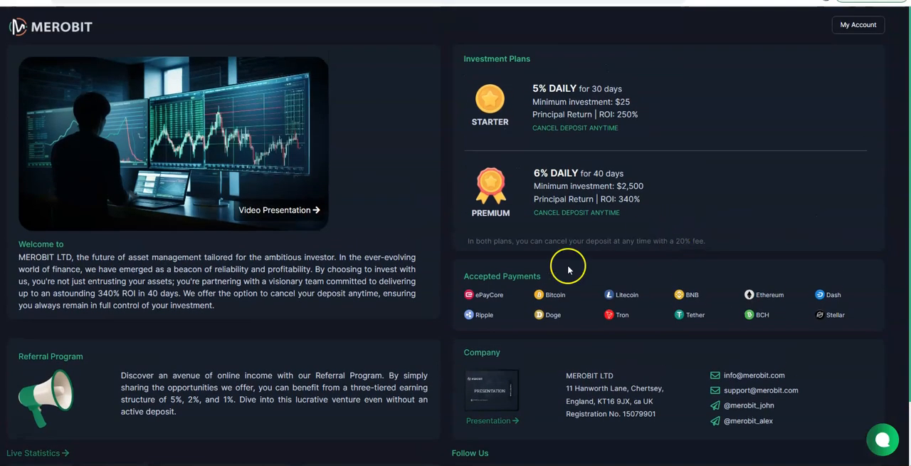
mouse_move(626, 126)
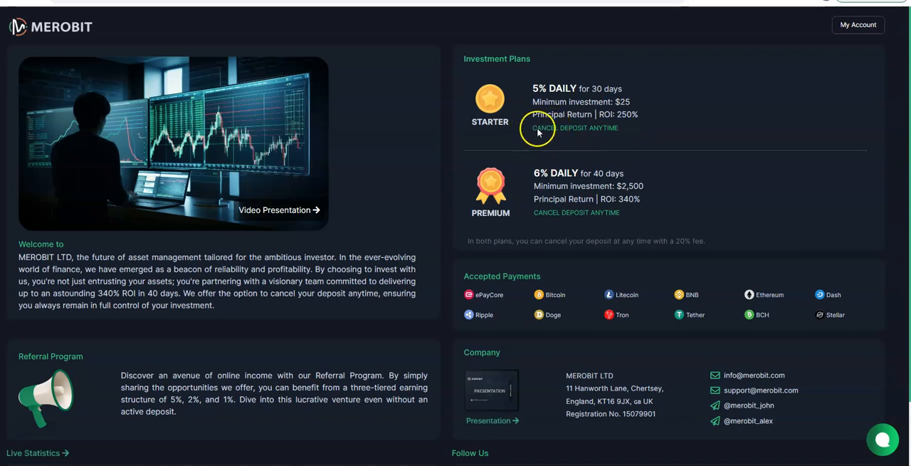
mouse_move(589, 126)
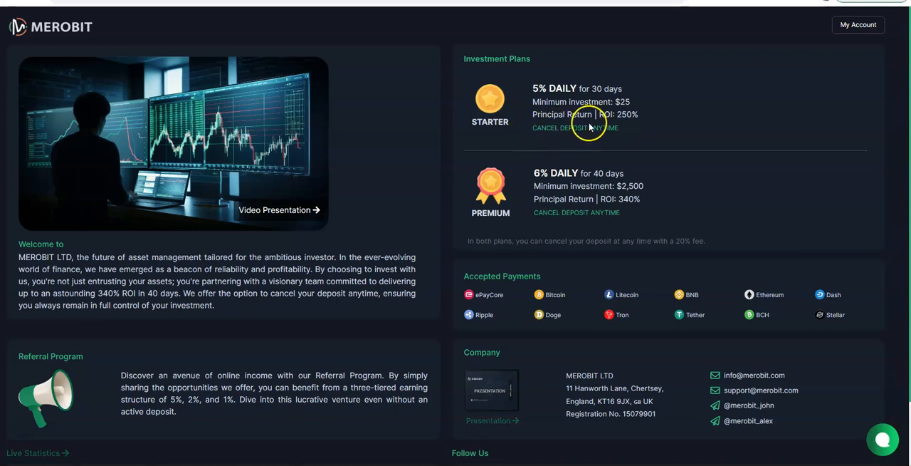
scroll("down", 3)
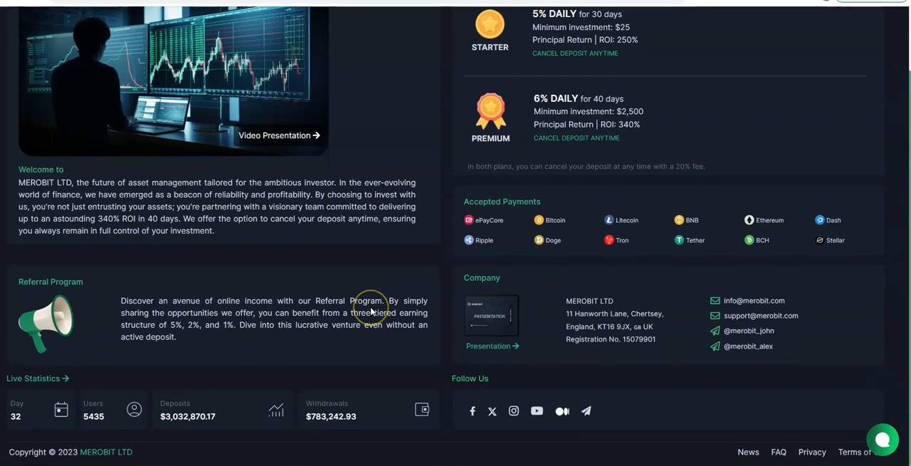
mouse_move(393, 280)
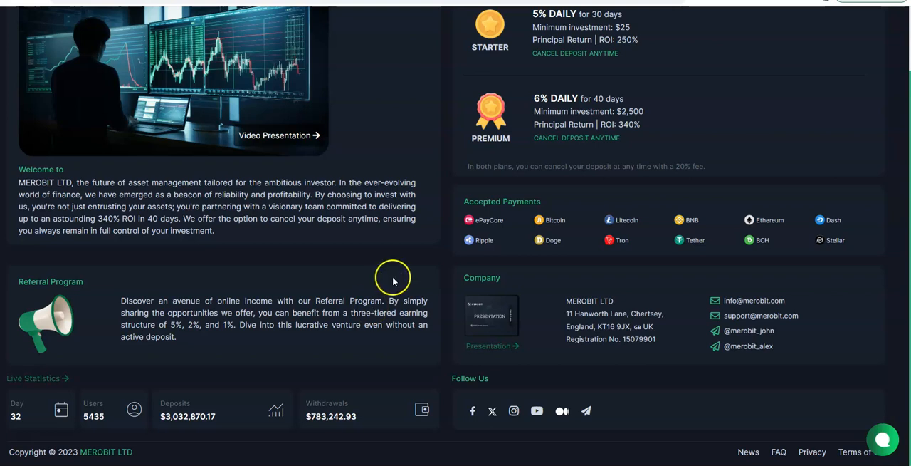
mouse_move(419, 258)
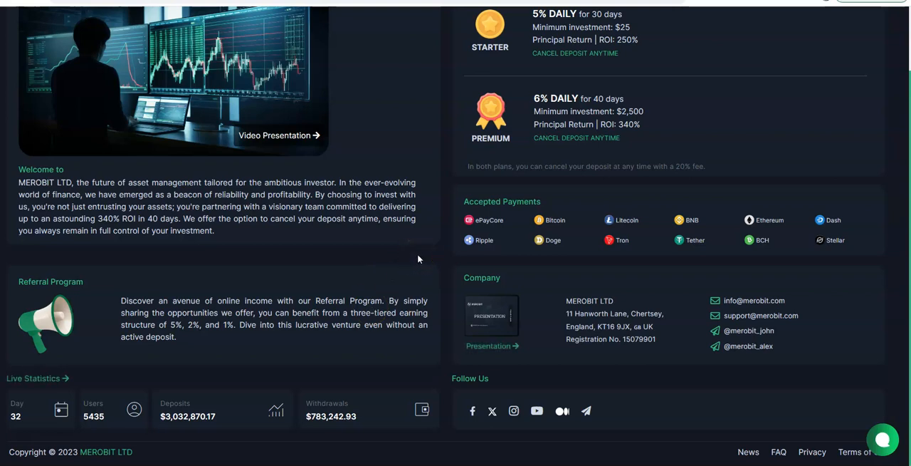
mouse_move(552, 110)
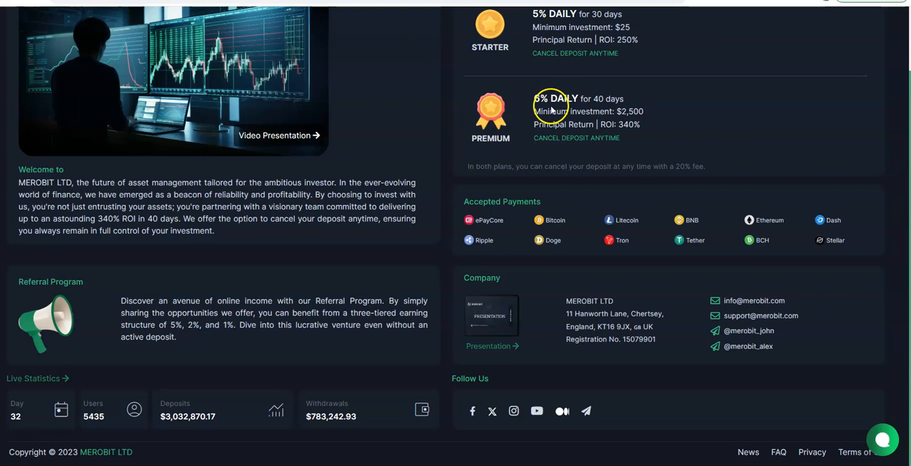
mouse_move(647, 110)
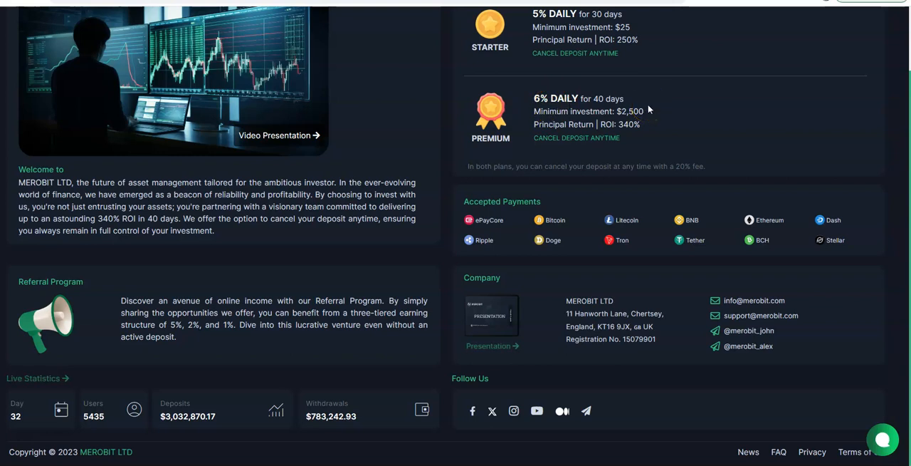
mouse_move(577, 124)
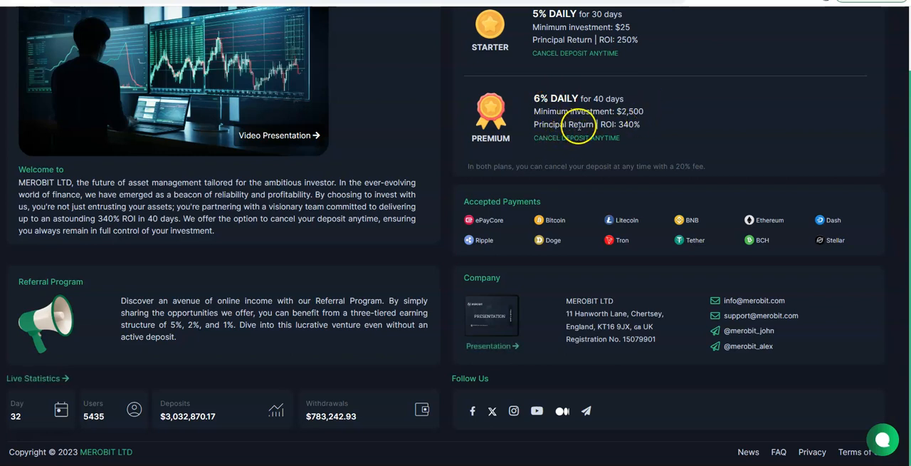
mouse_move(644, 137)
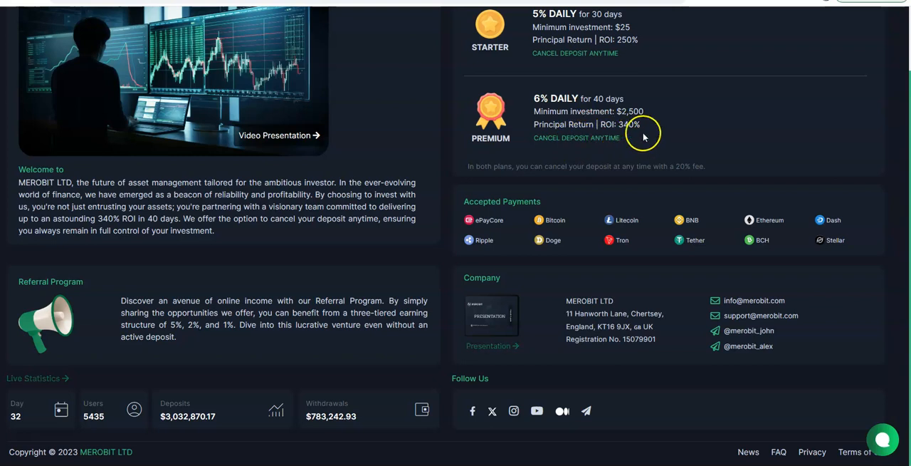
mouse_move(475, 249)
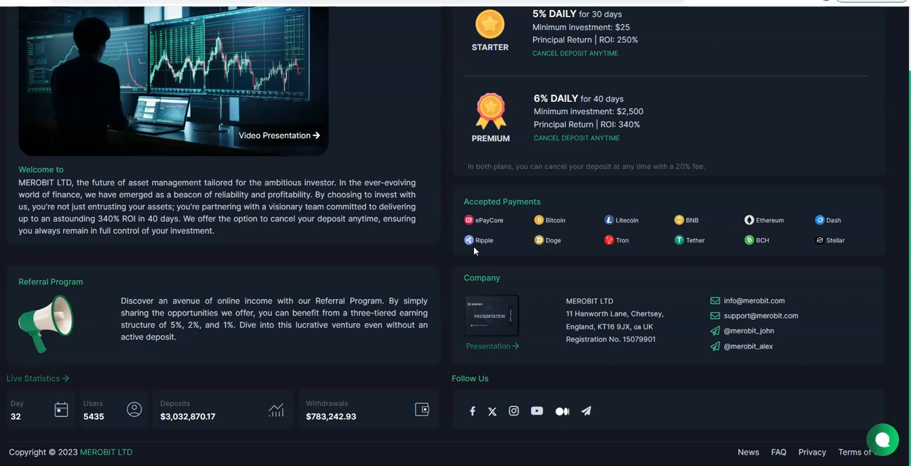
mouse_move(551, 219)
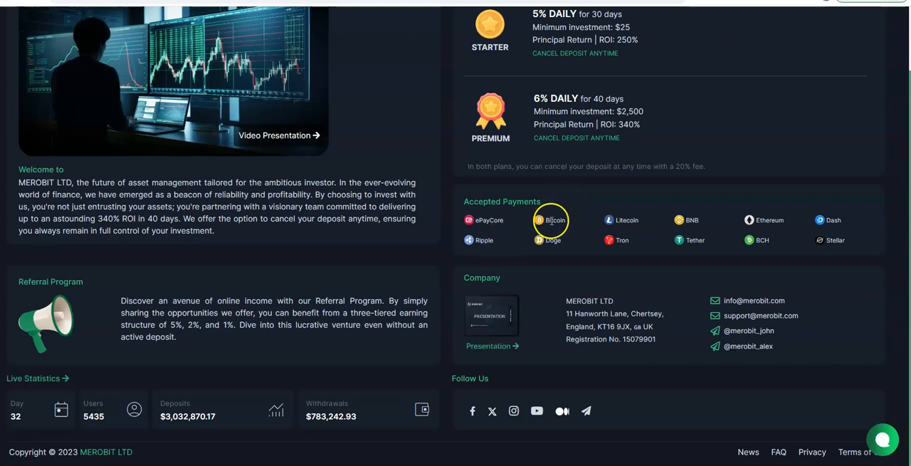
mouse_move(538, 232)
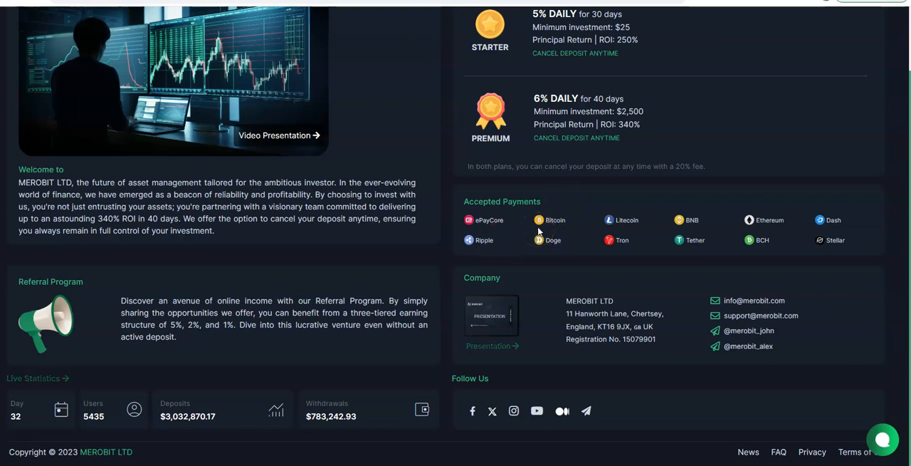
mouse_move(758, 235)
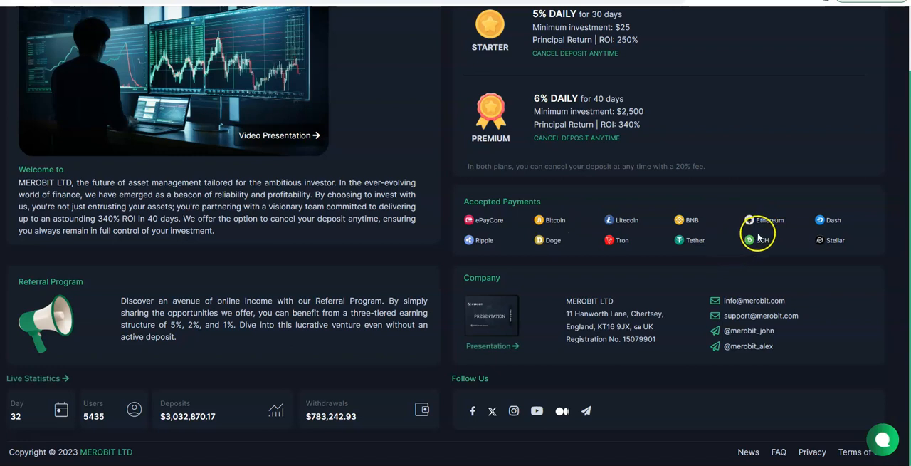
mouse_move(662, 256)
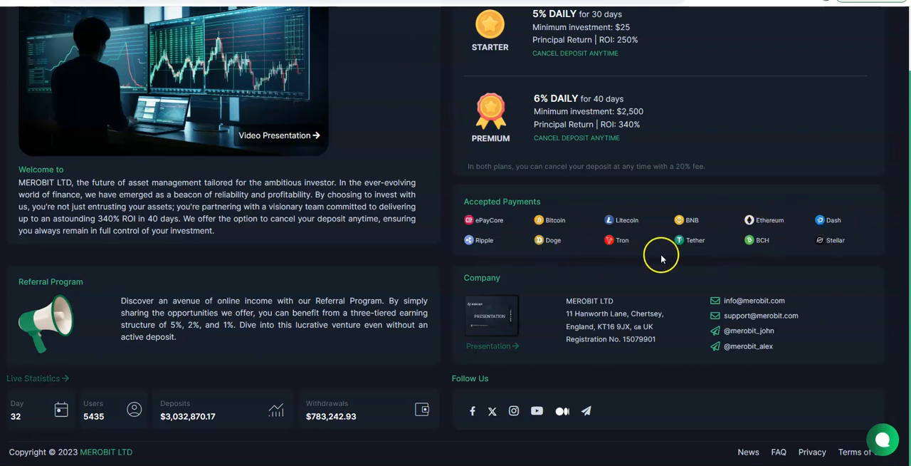
mouse_move(717, 291)
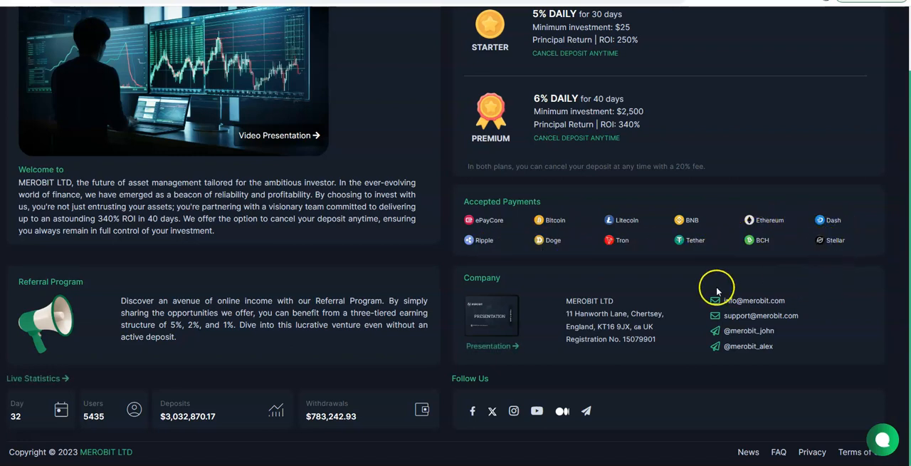
mouse_move(581, 393)
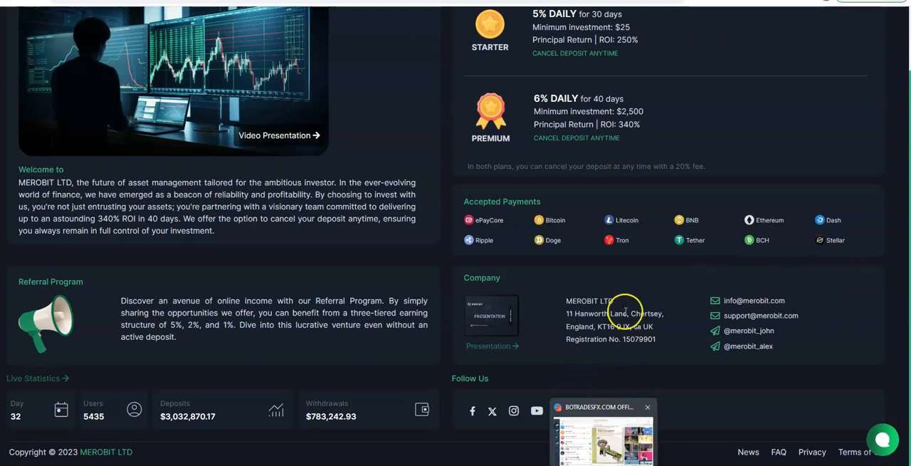
mouse_move(548, 399)
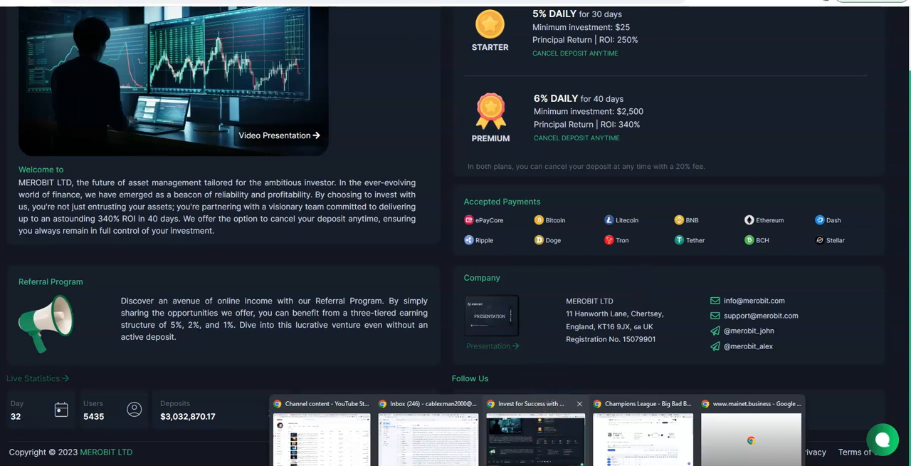
Return to the top and open My Account to view the $1,984.10 balance dashboard
scroll("up", 3)
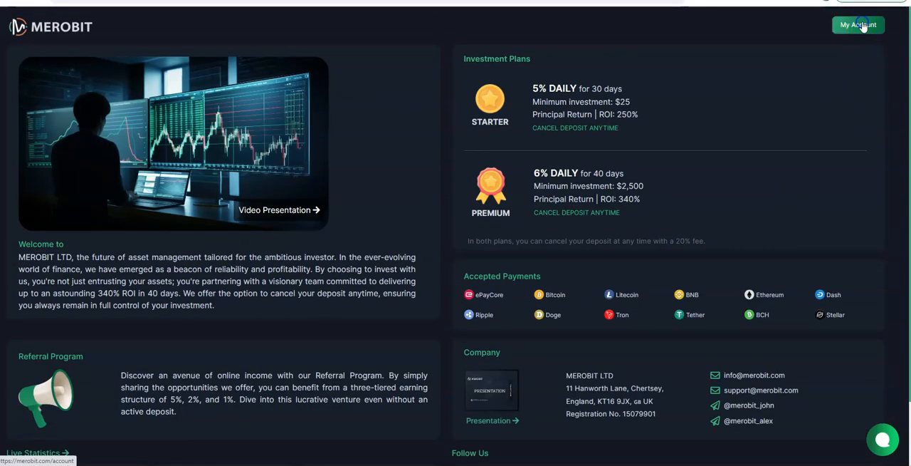
left_click(858, 25)
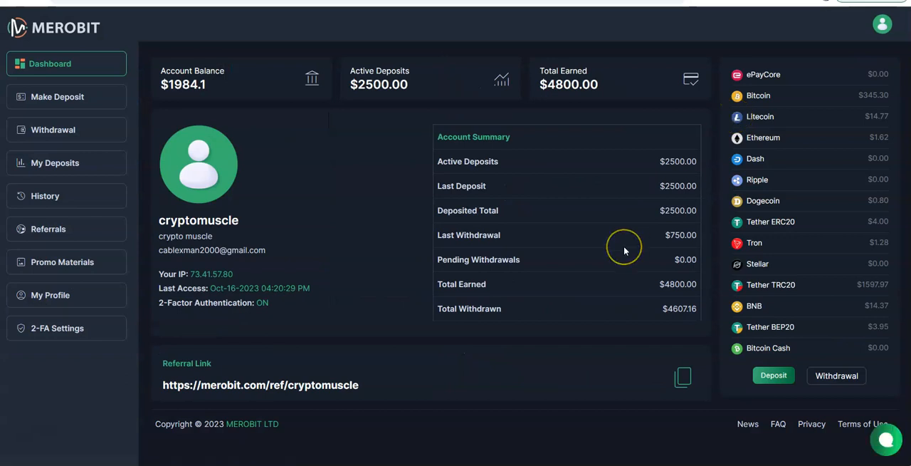
mouse_move(625, 250)
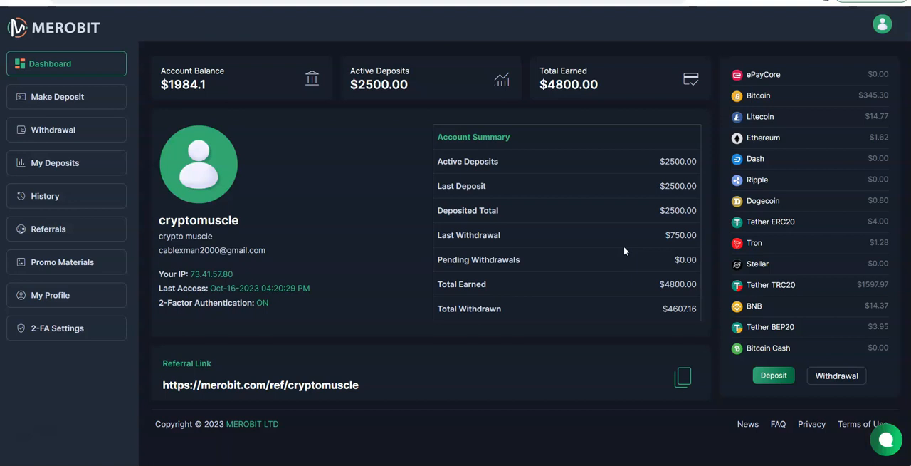
mouse_move(592, 277)
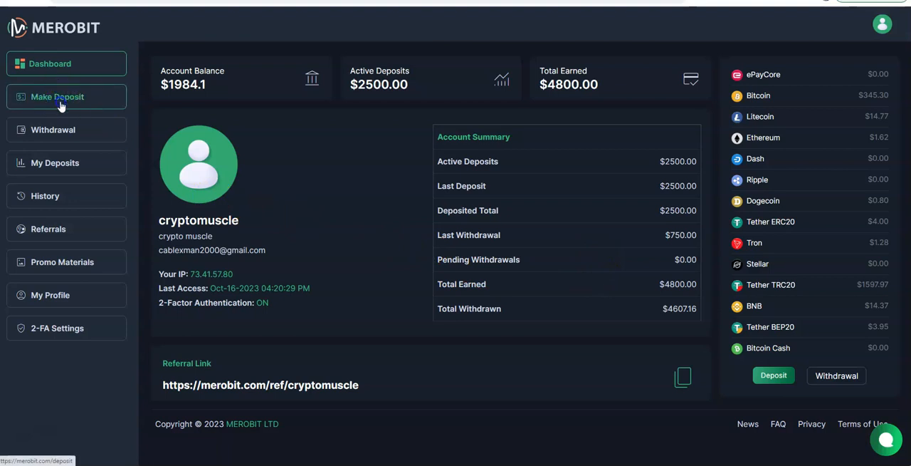
Open Make Deposit, settle on the Premium 6% daily plan, and view payment method options
left_click(57, 97)
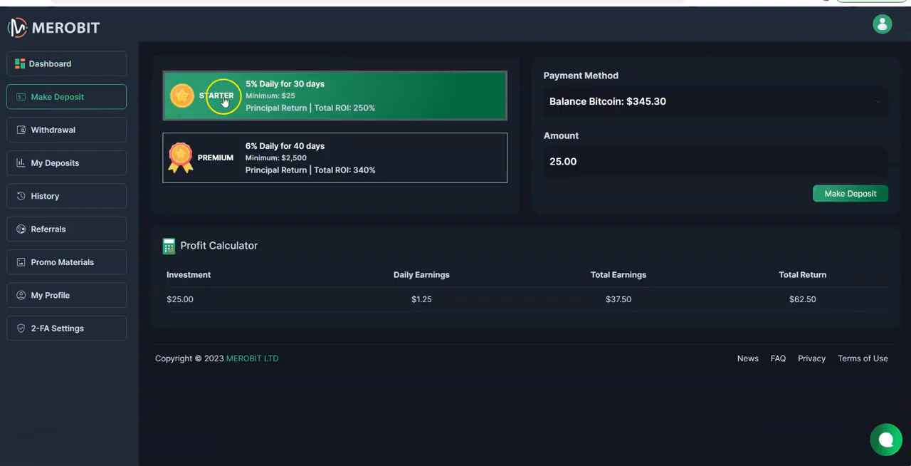
left_click(334, 158)
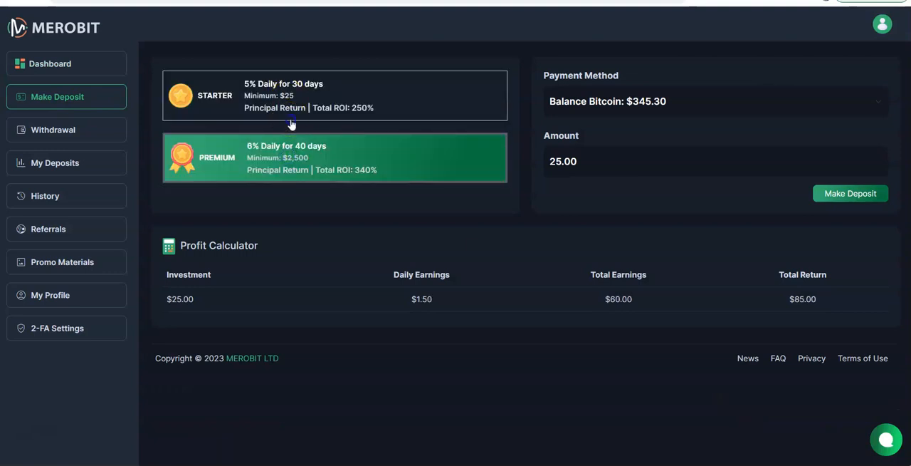
left_click(335, 96)
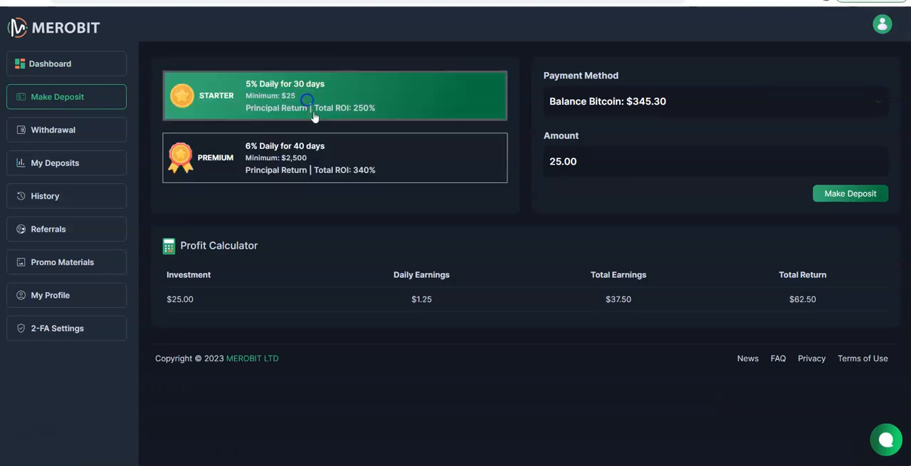
left_click(335, 158)
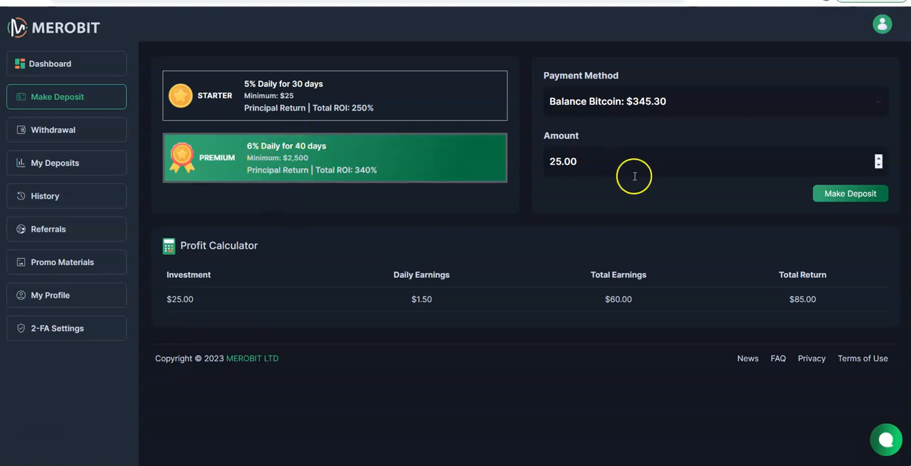
mouse_move(562, 147)
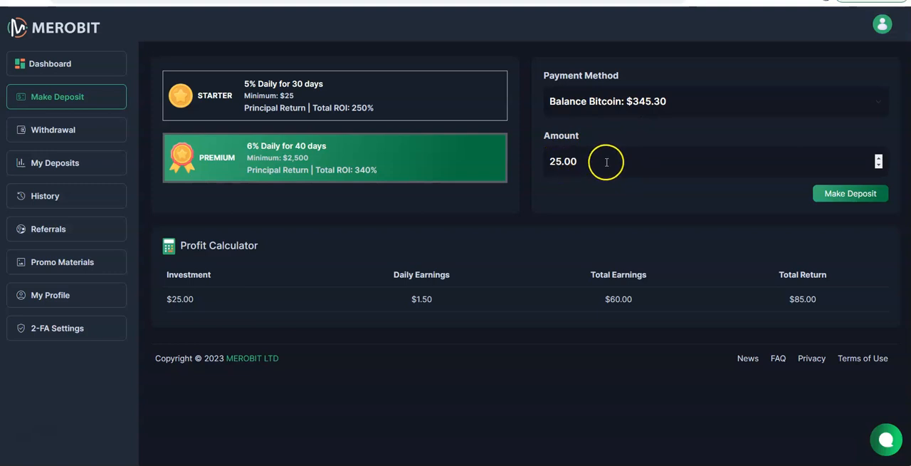
left_click(335, 96)
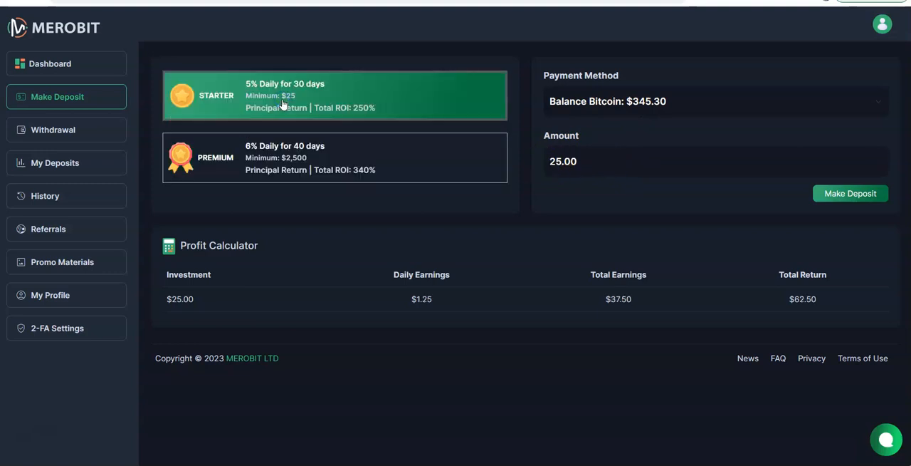
left_click(335, 158)
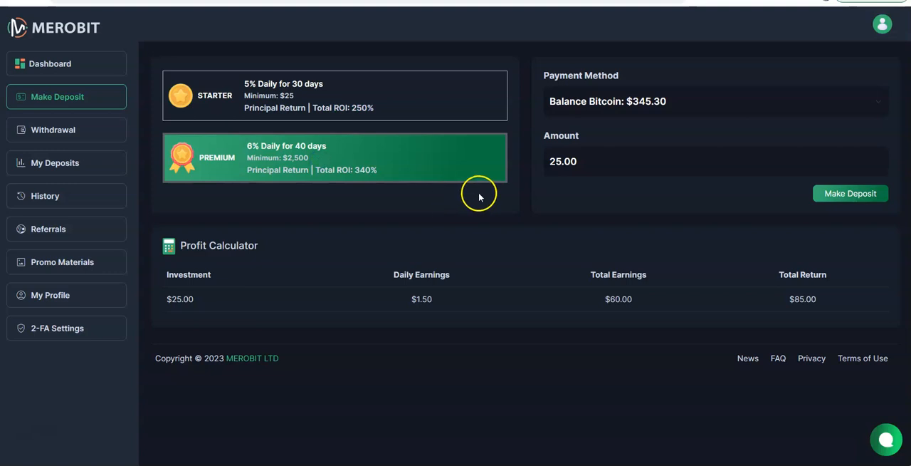
mouse_move(318, 173)
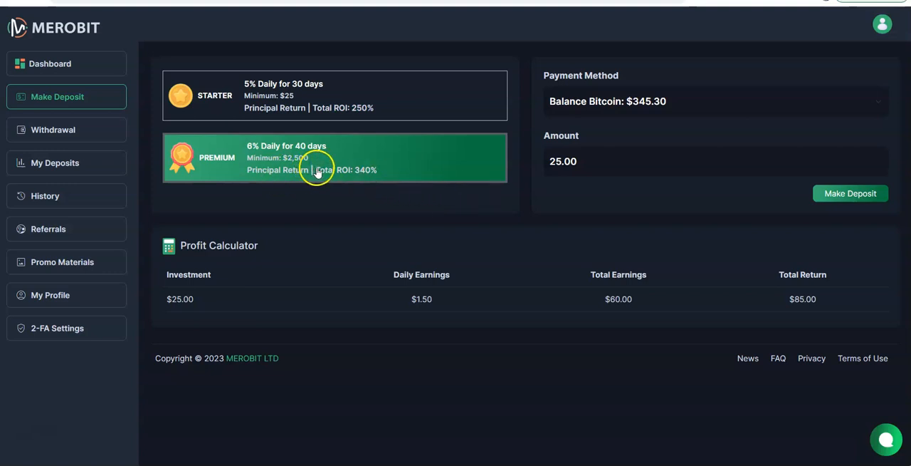
mouse_move(520, 162)
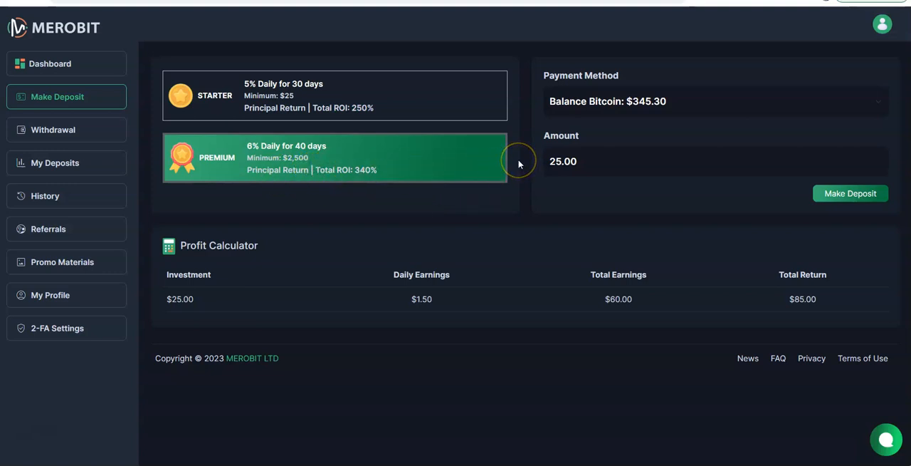
mouse_move(518, 164)
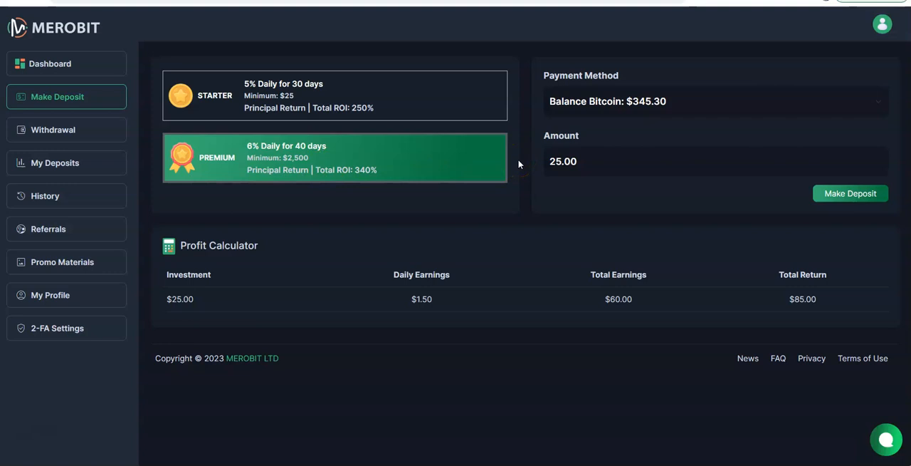
left_click(713, 100)
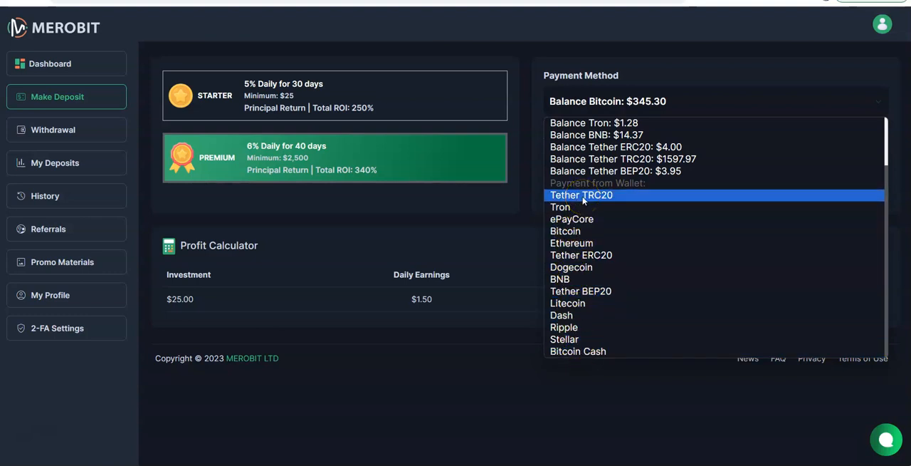
mouse_move(526, 205)
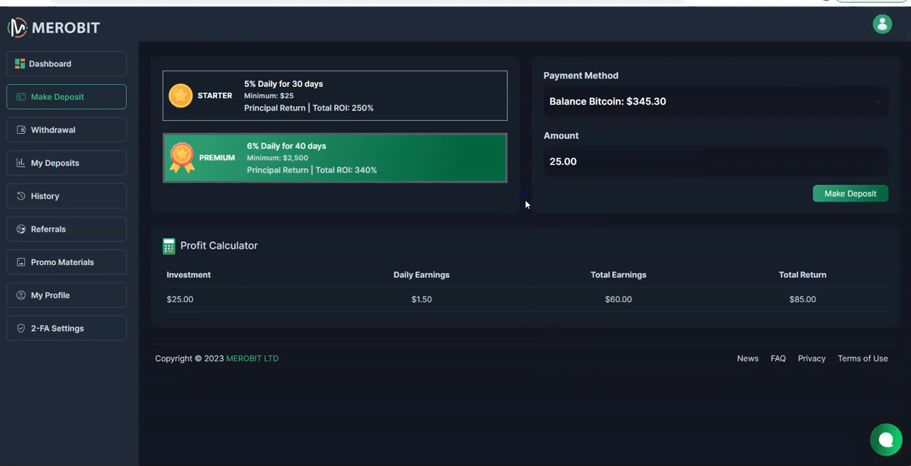
mouse_move(726, 240)
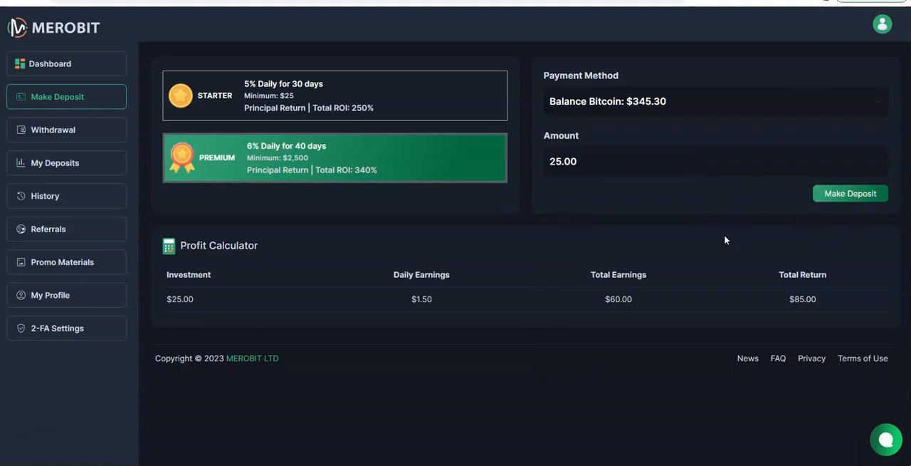
mouse_move(44, 153)
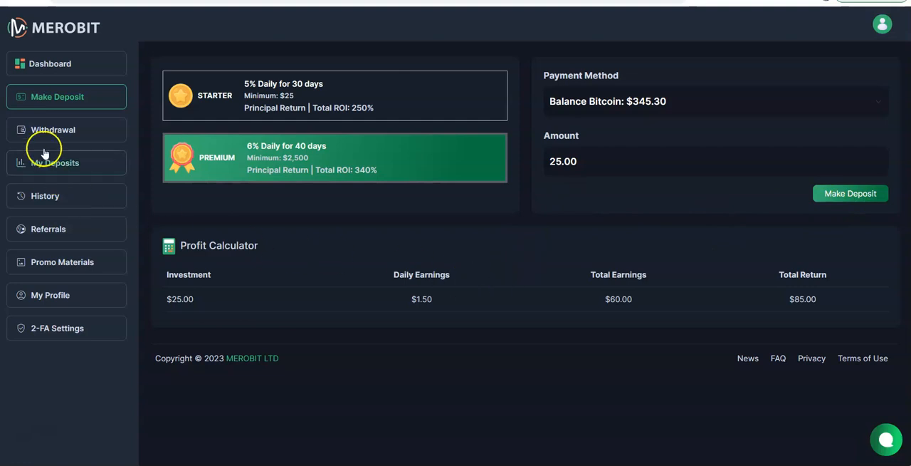
Attempt a $3.95 Tether BEP20 withdrawal (rejected, minimum 5), then select BNB for 14.37
left_click(52, 129)
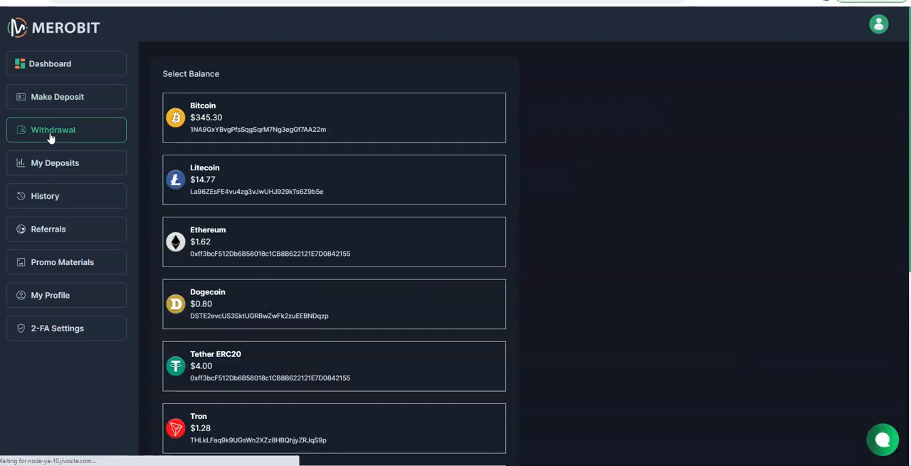
left_click(334, 328)
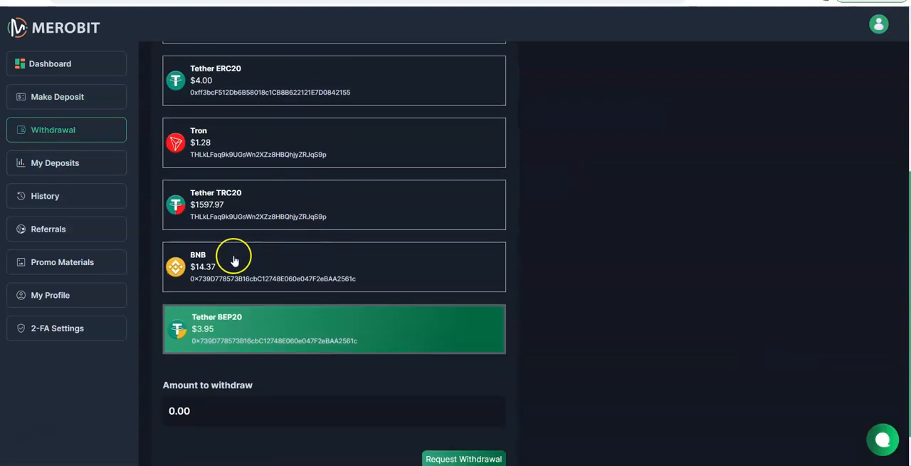
scroll("down", 3)
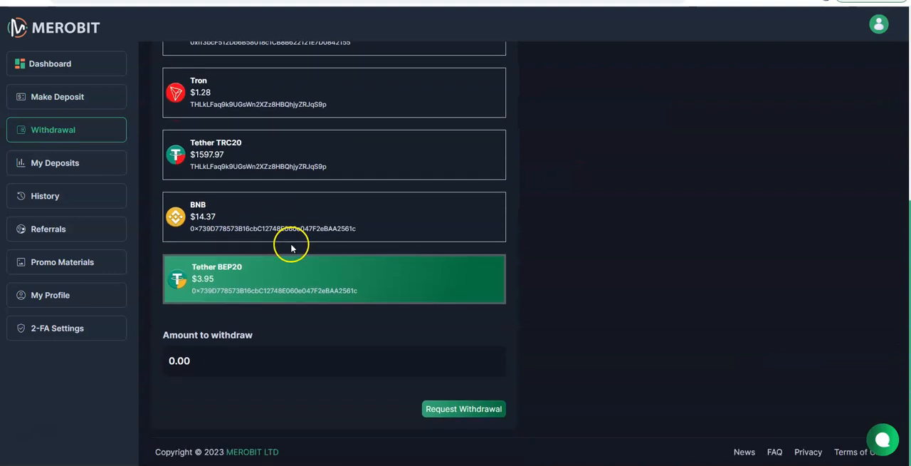
mouse_move(289, 269)
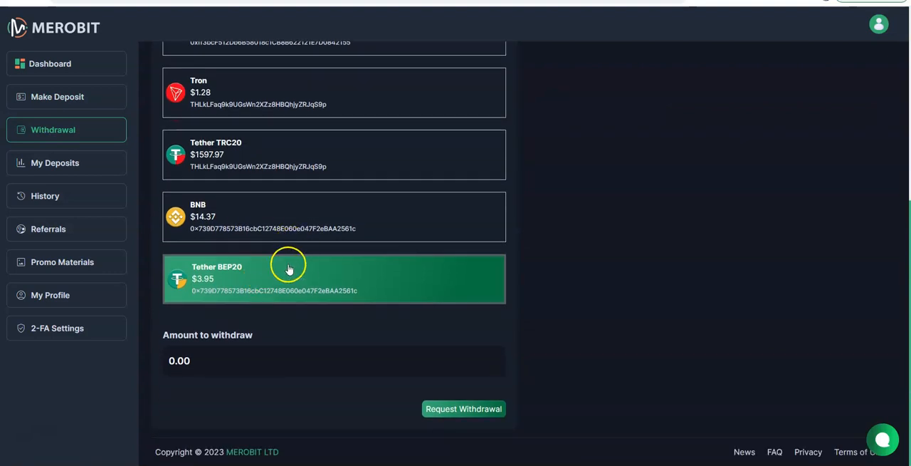
mouse_move(297, 290)
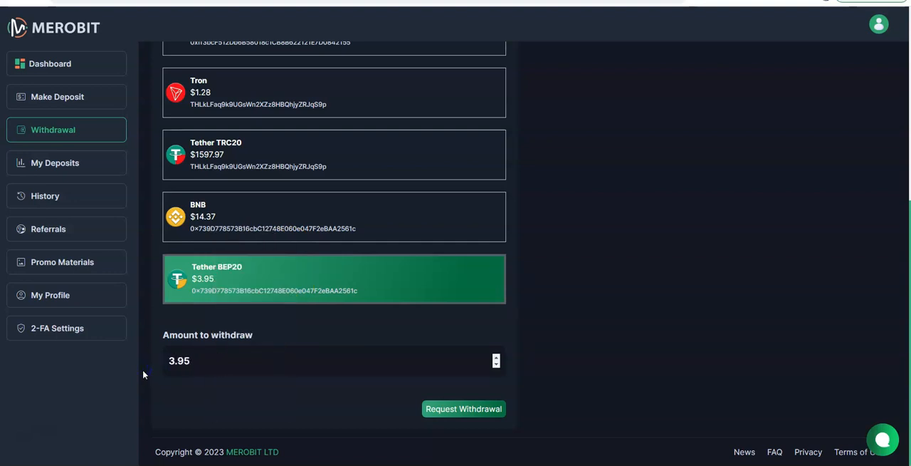
left_click(463, 408)
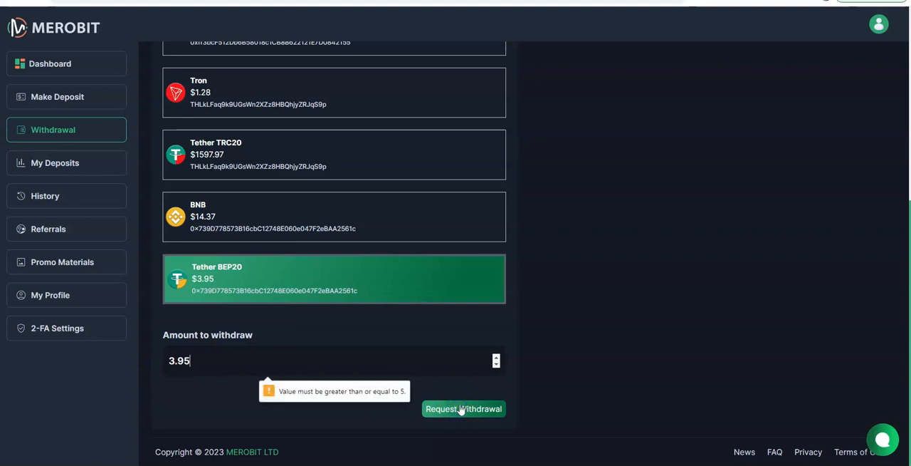
mouse_move(230, 330)
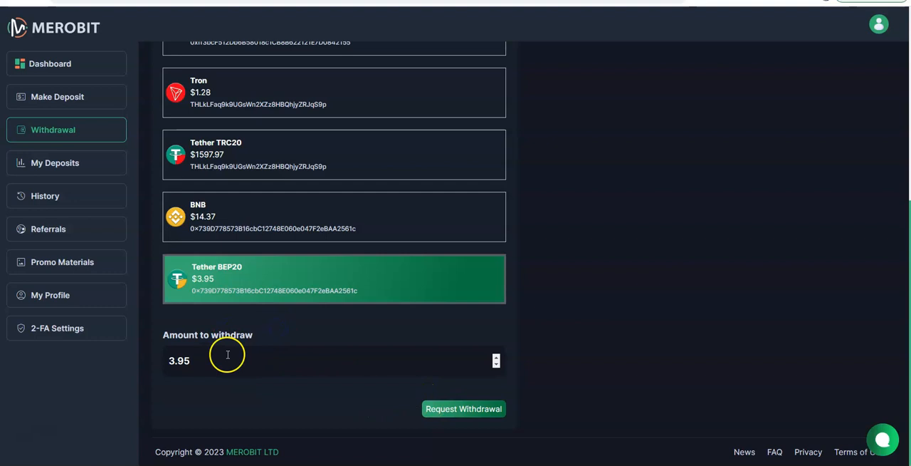
left_click(334, 216)
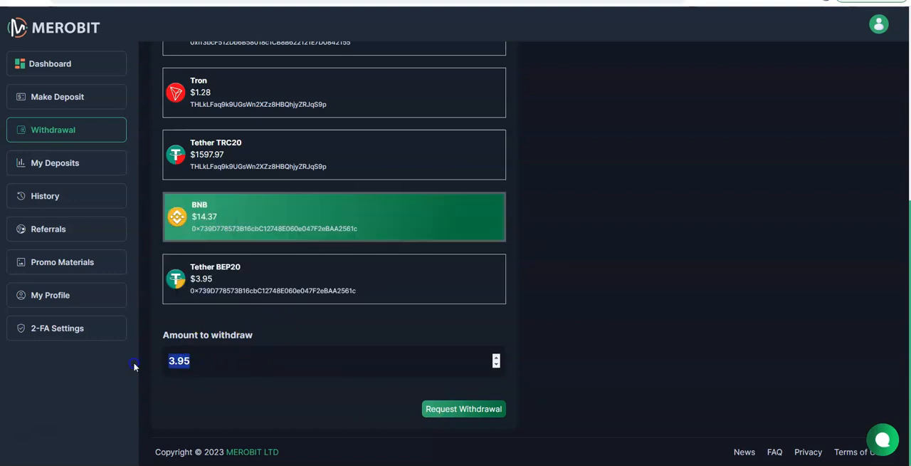
left_click(334, 217)
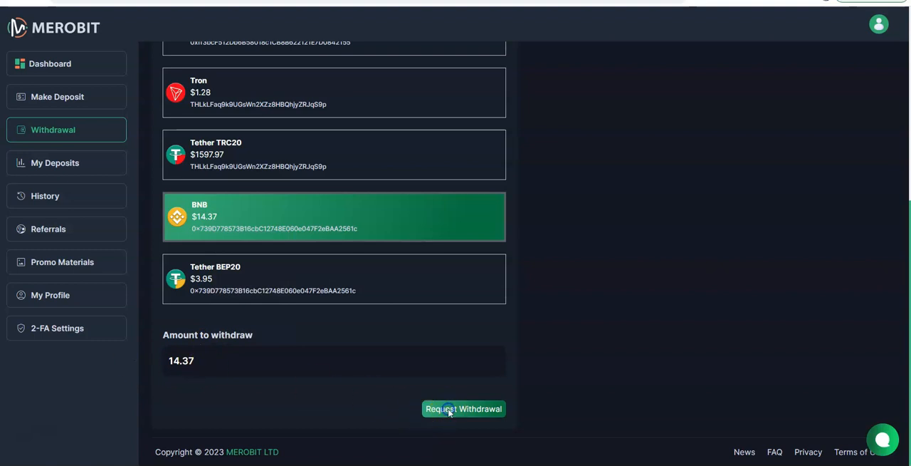
left_click(464, 408)
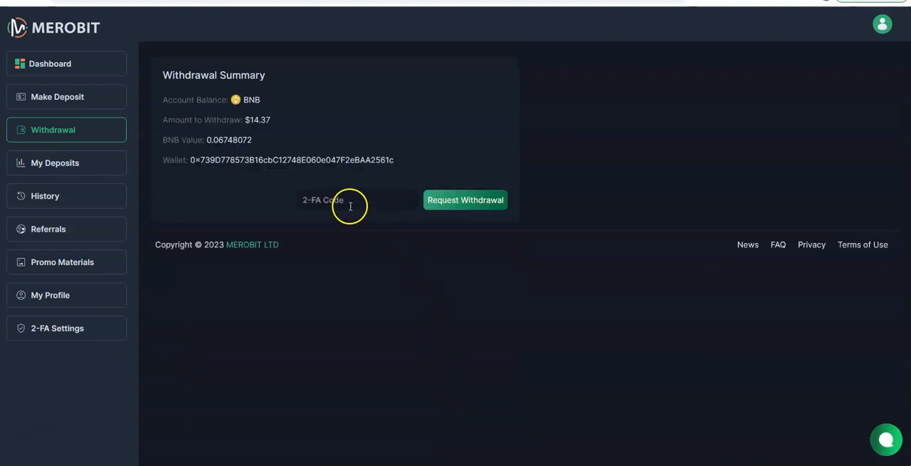
left_click(349, 199)
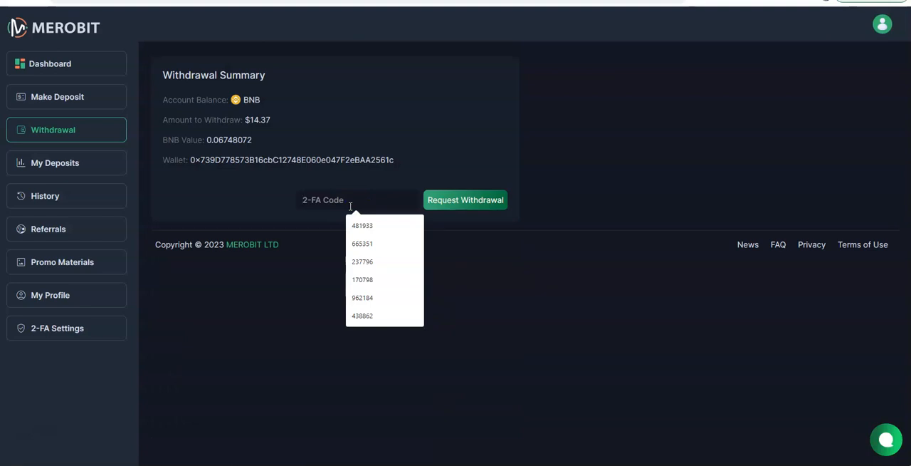
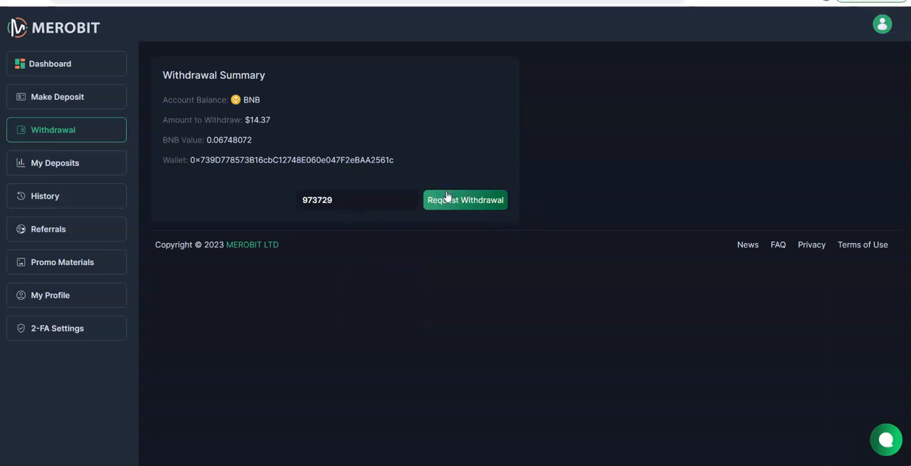
left_click(465, 199)
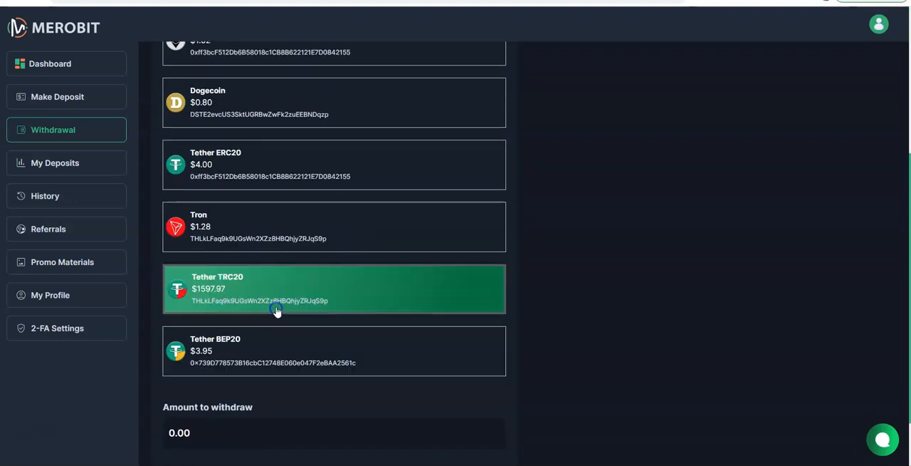
mouse_move(277, 354)
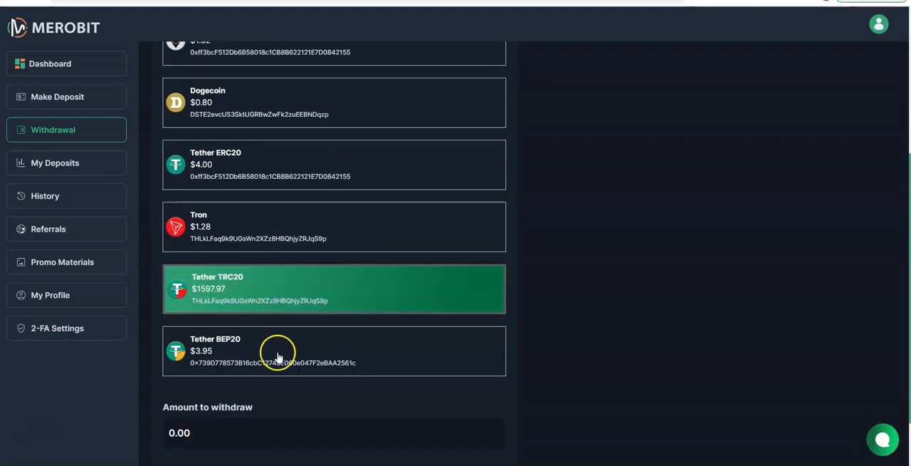
mouse_move(241, 292)
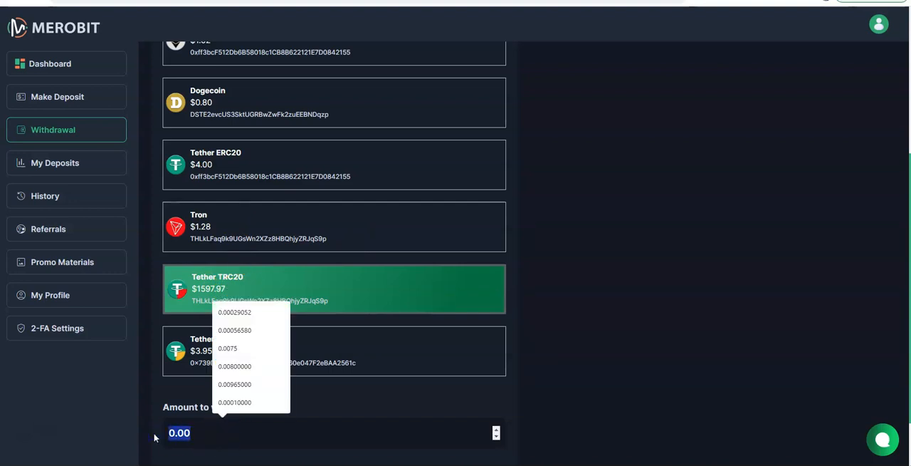
Request a $1,597.97 Tether TRC20 withdrawal and confirm it with a 2-FA code
type("1597.97")
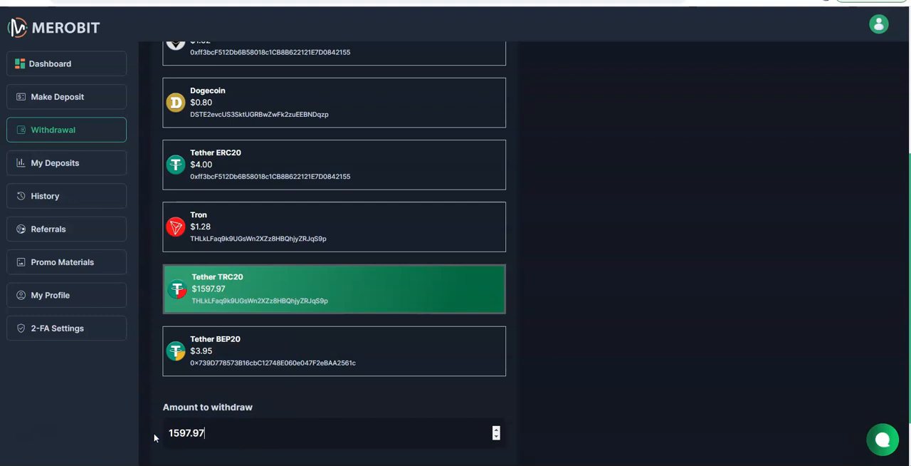
scroll("down", 3)
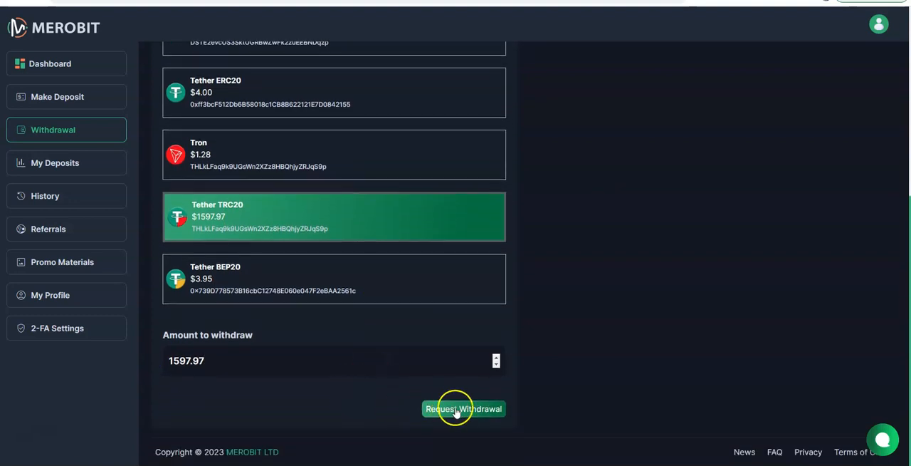
left_click(464, 408)
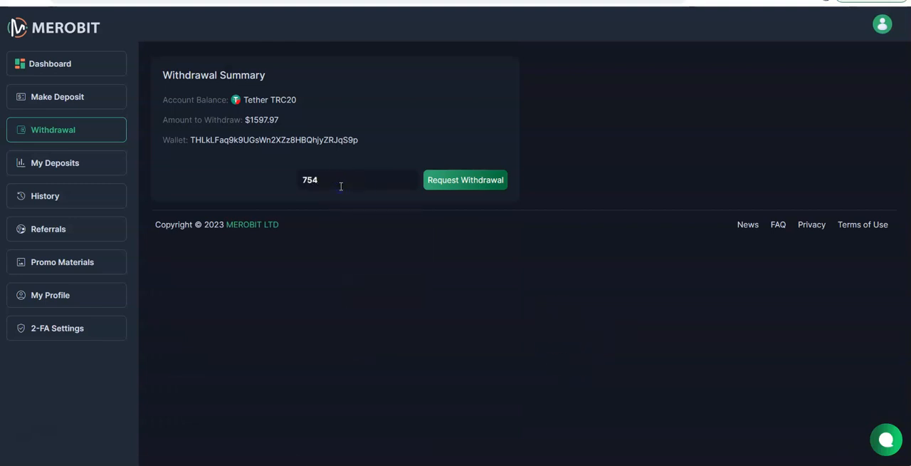
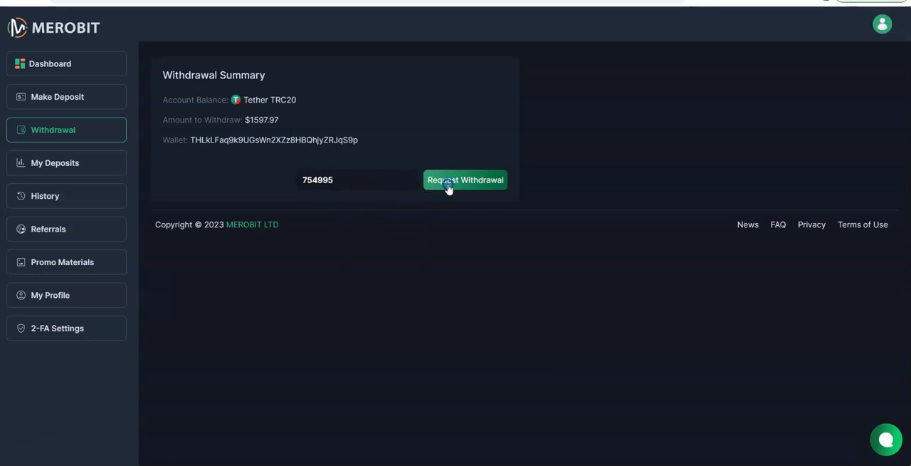
left_click(465, 179)
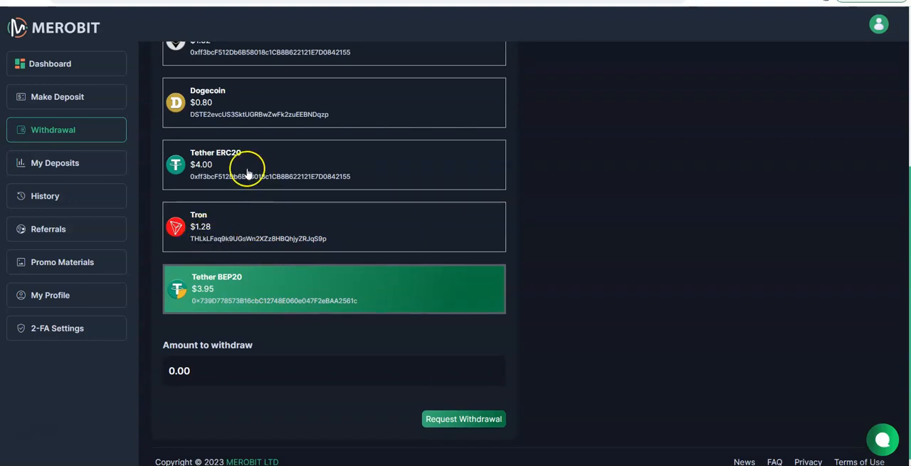
mouse_move(218, 168)
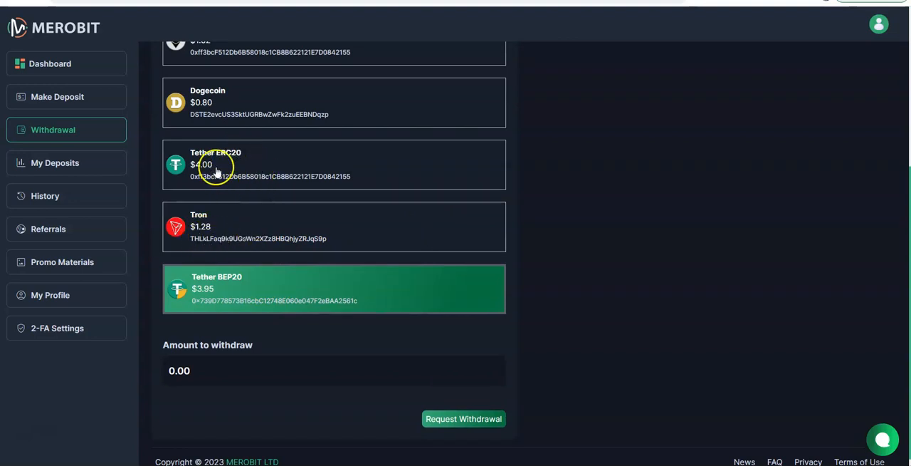
scroll("down", 3)
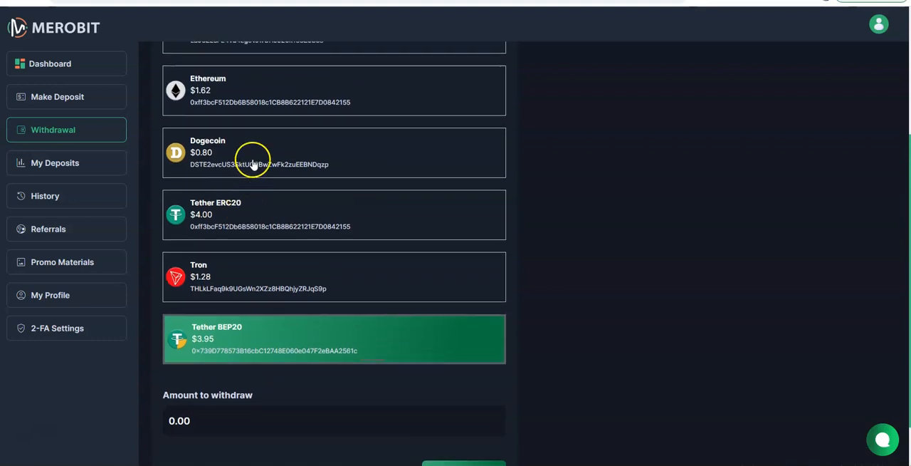
scroll("up", 3)
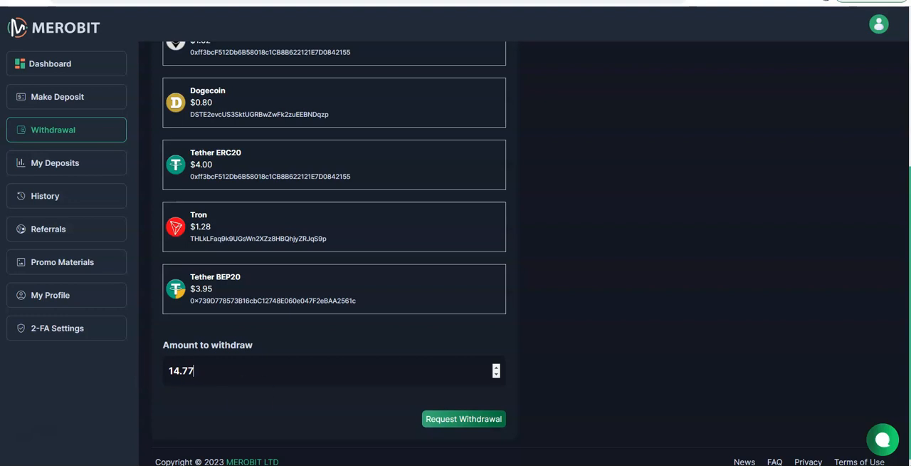
left_click(463, 418)
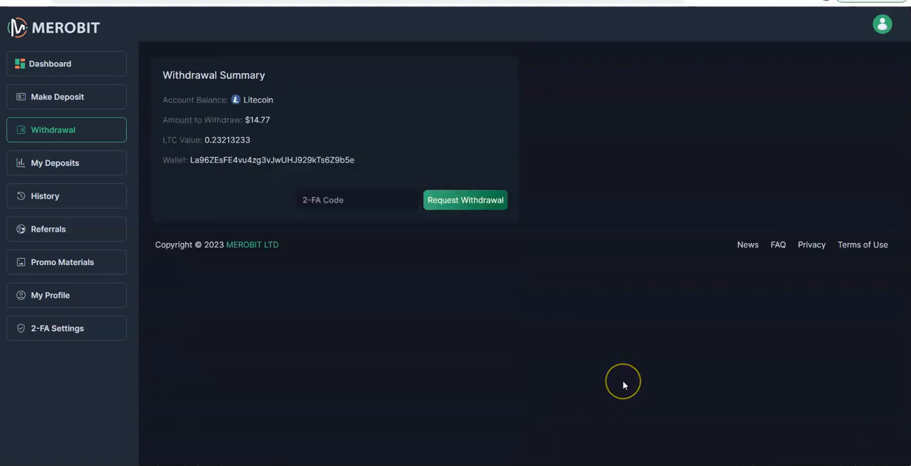
mouse_move(370, 245)
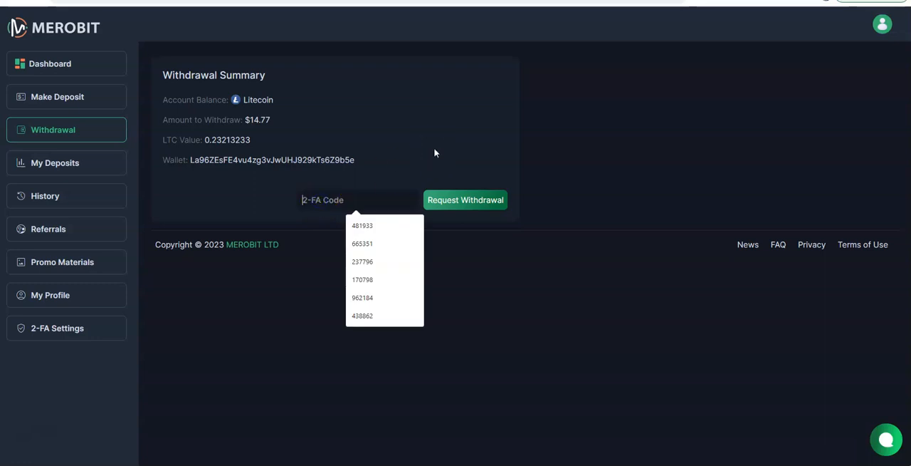
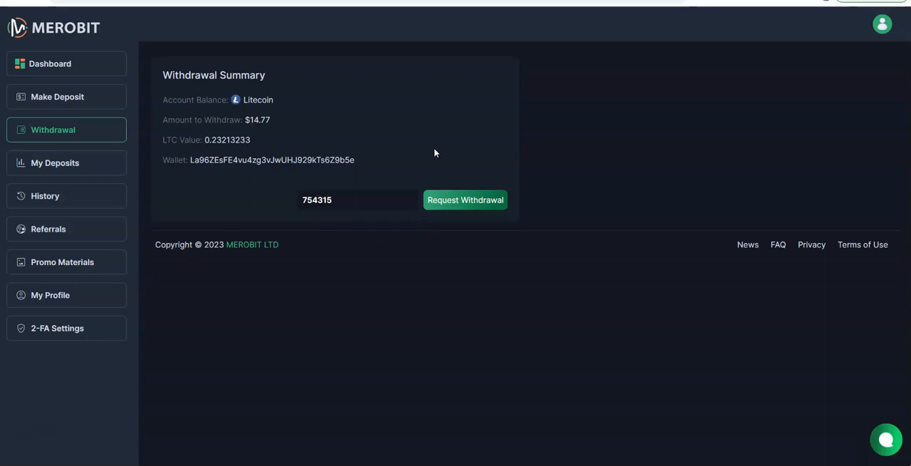
mouse_move(464, 199)
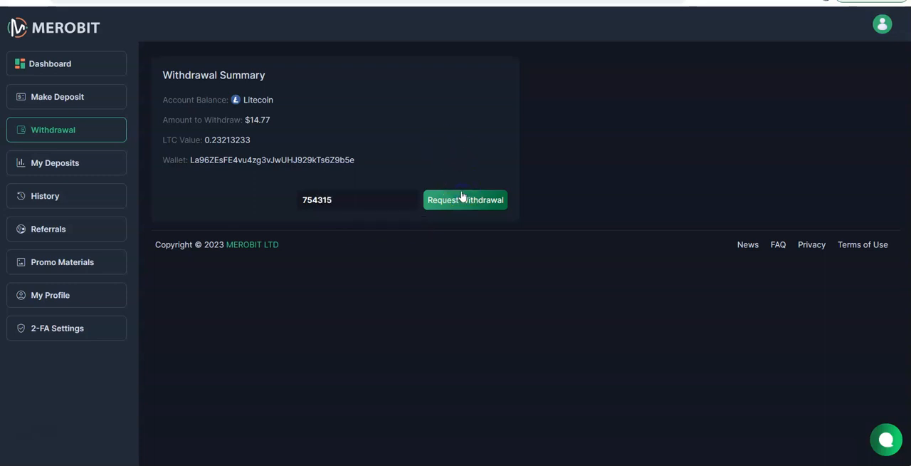
left_click(465, 200)
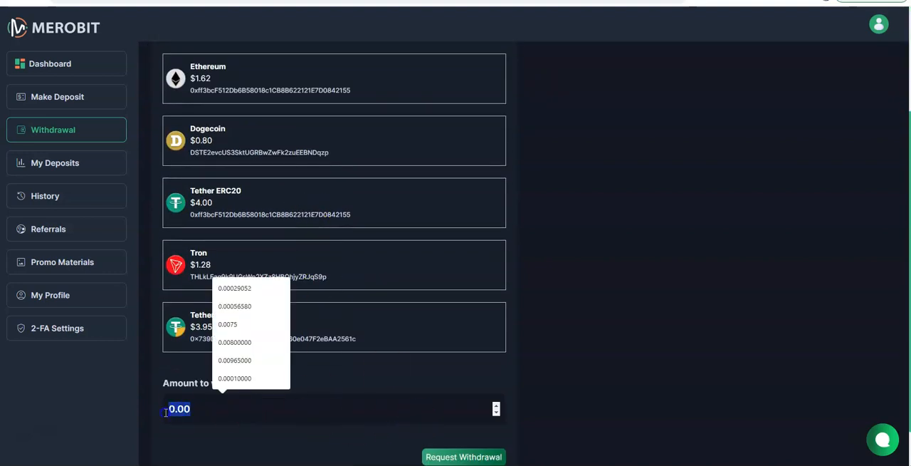
type("345.30")
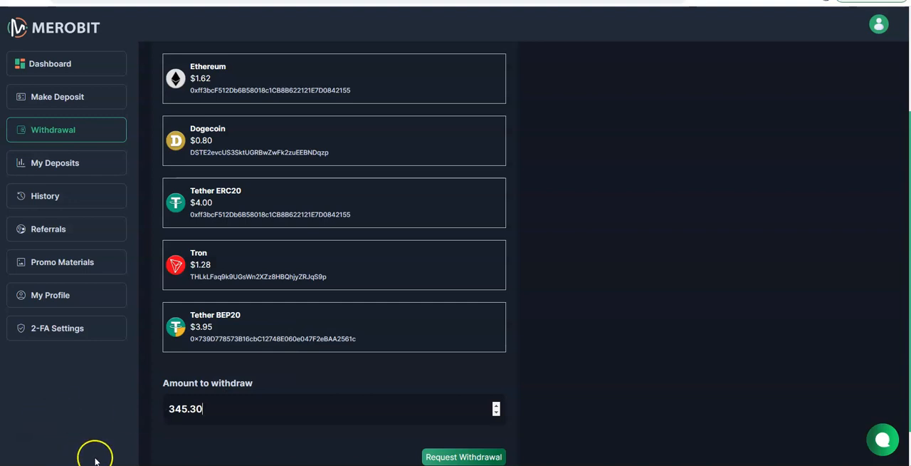
scroll("up", 3)
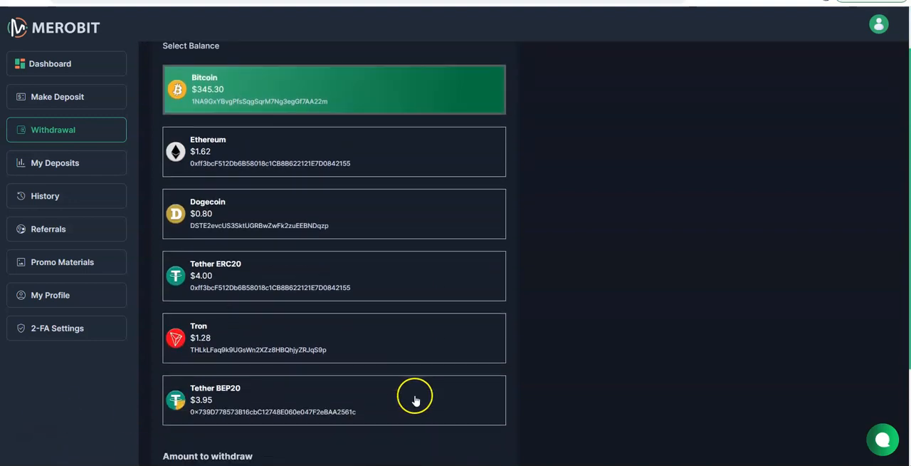
scroll("down", 3)
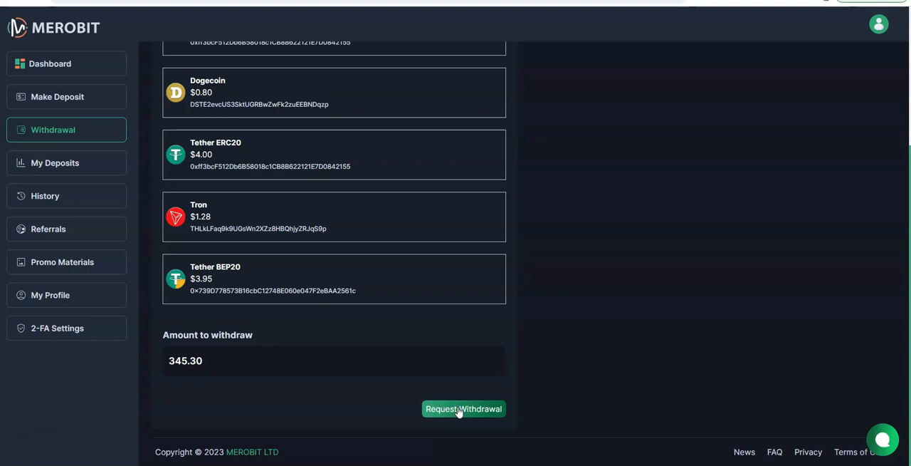
left_click(464, 408)
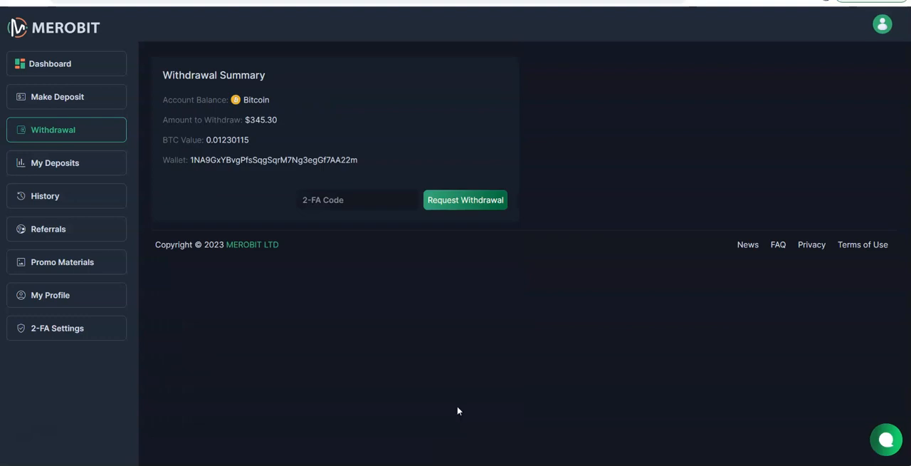
left_click(356, 199)
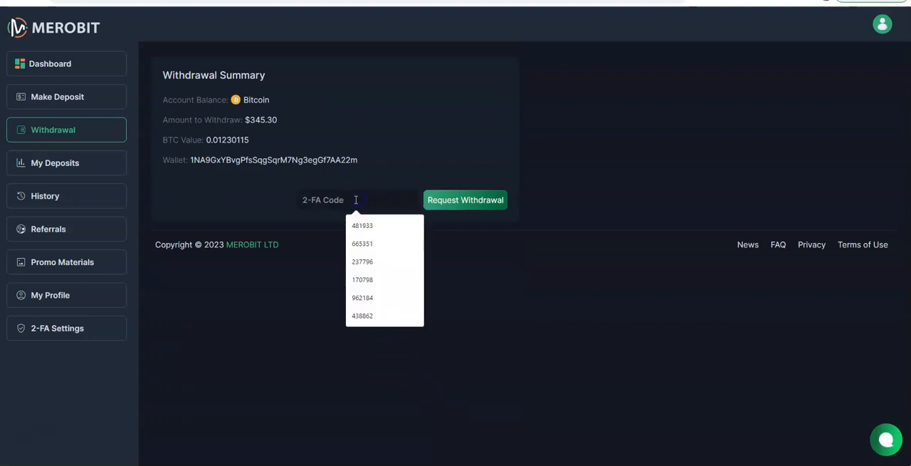
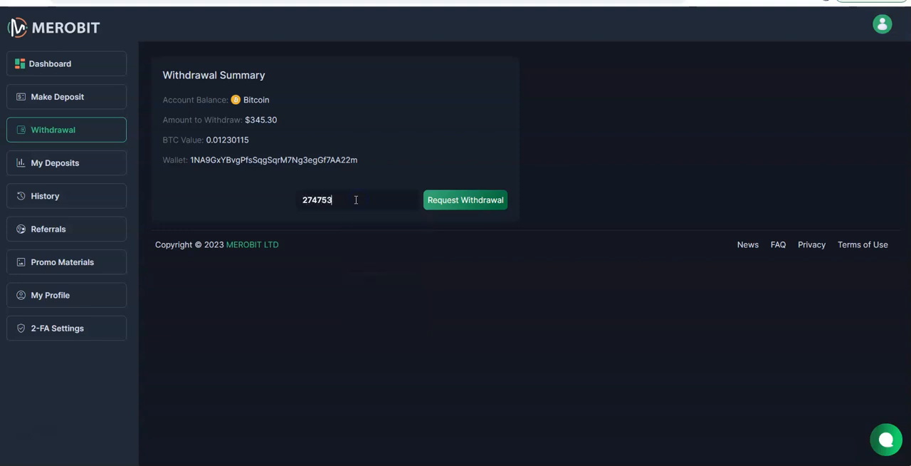
mouse_move(475, 212)
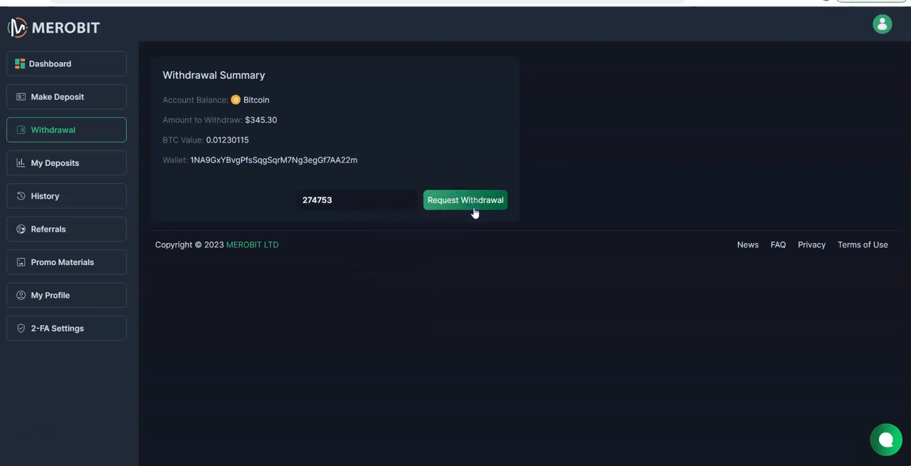
left_click(465, 199)
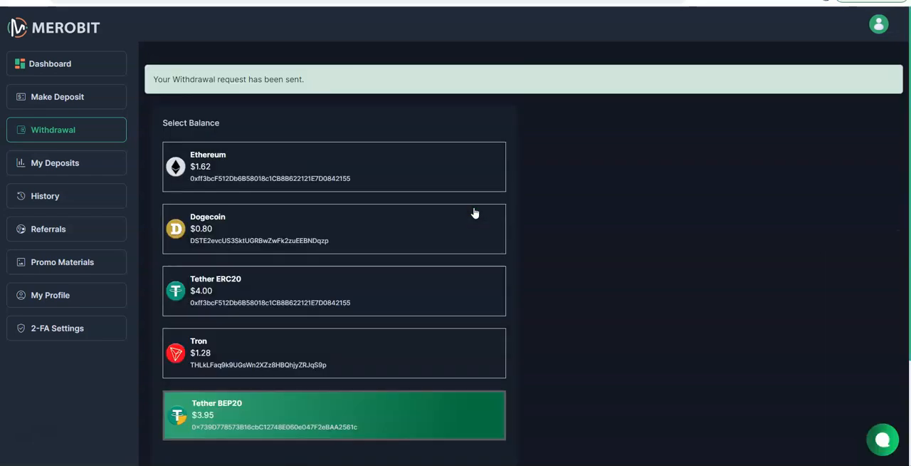
left_click(50, 63)
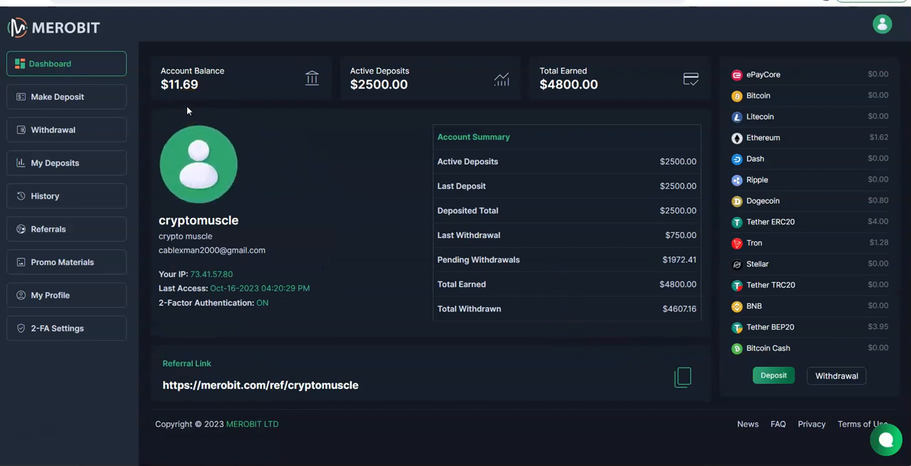
mouse_move(641, 274)
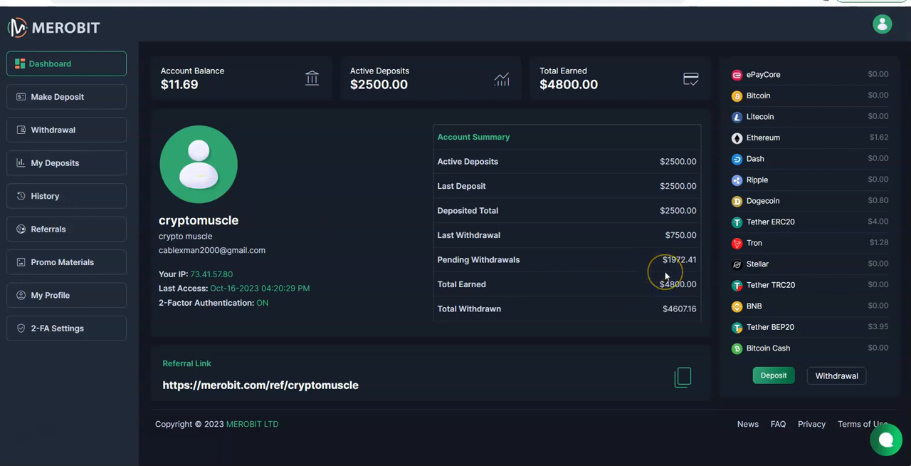
mouse_move(666, 274)
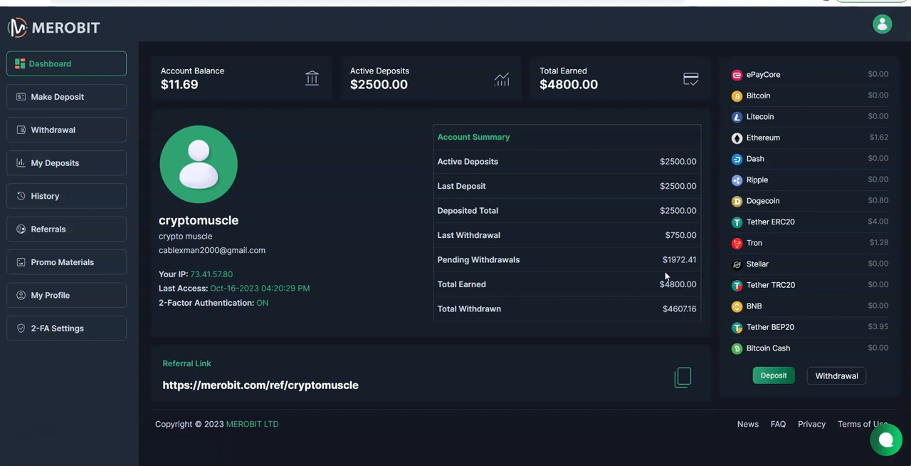
mouse_move(708, 184)
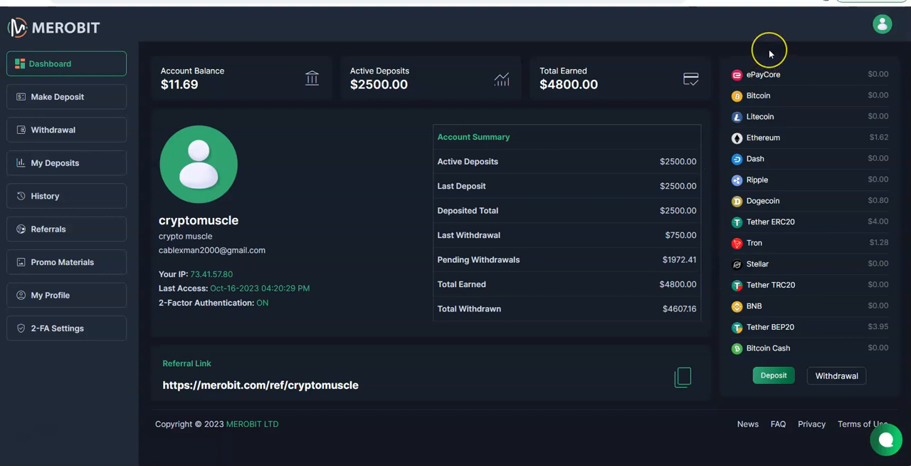
mouse_move(769, 50)
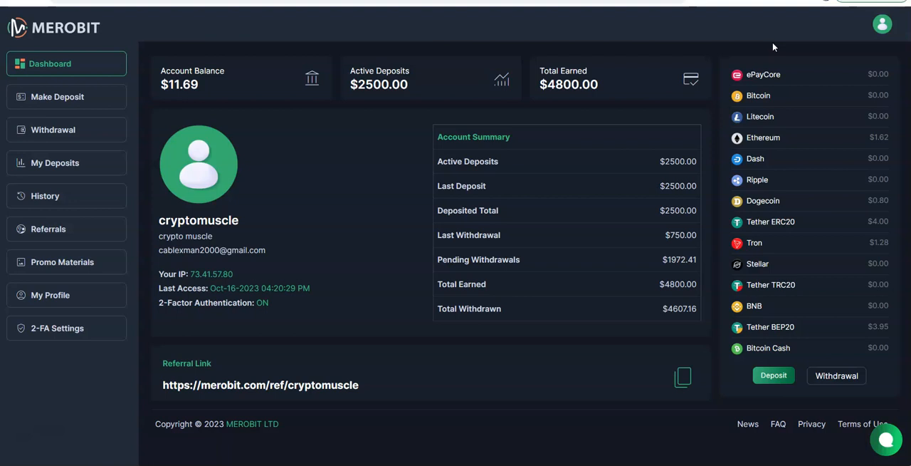
mouse_move(339, 304)
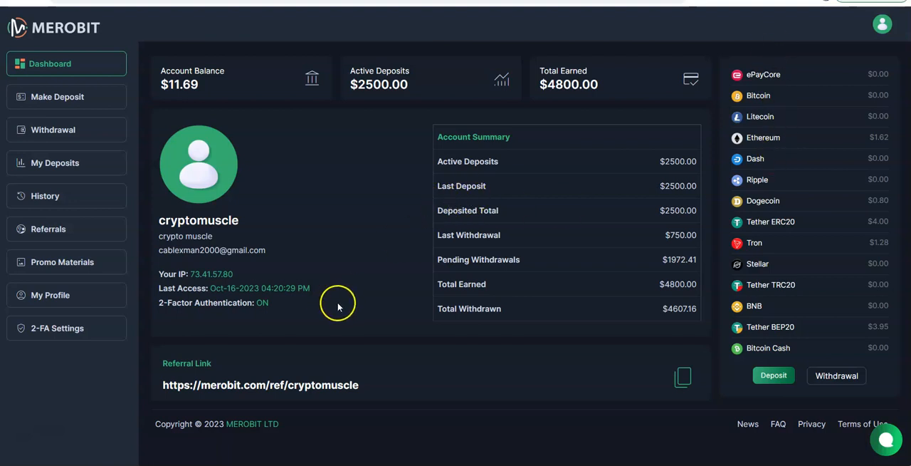